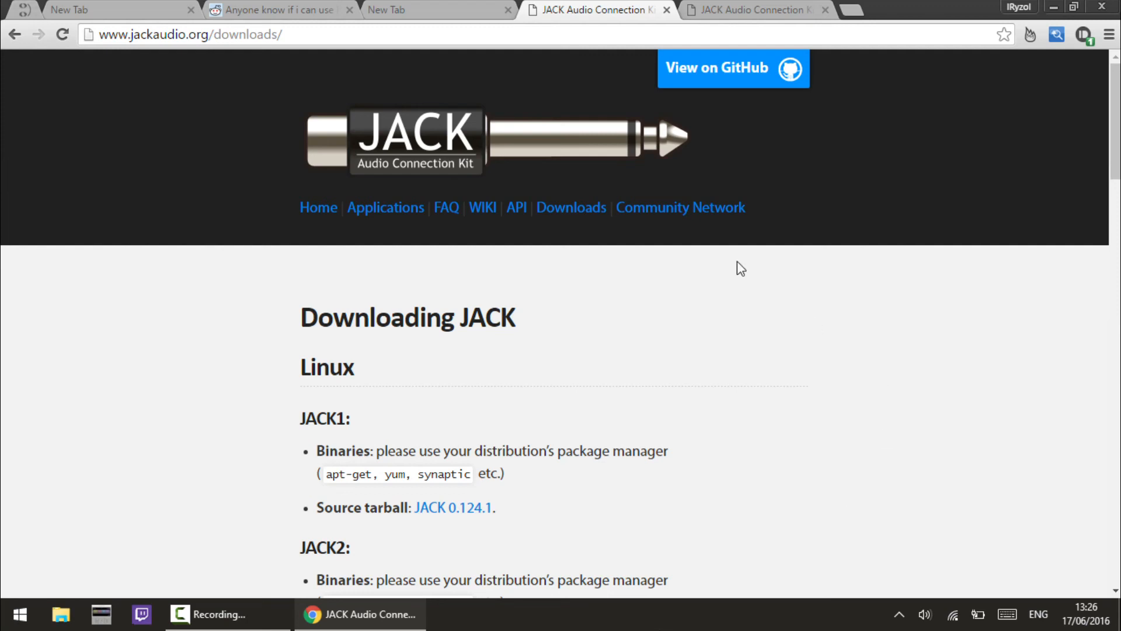
Bring the Windows JACK2 installers, including 64-bit JACK 1.9.10, into view on the downloads page
scroll(down, 3)
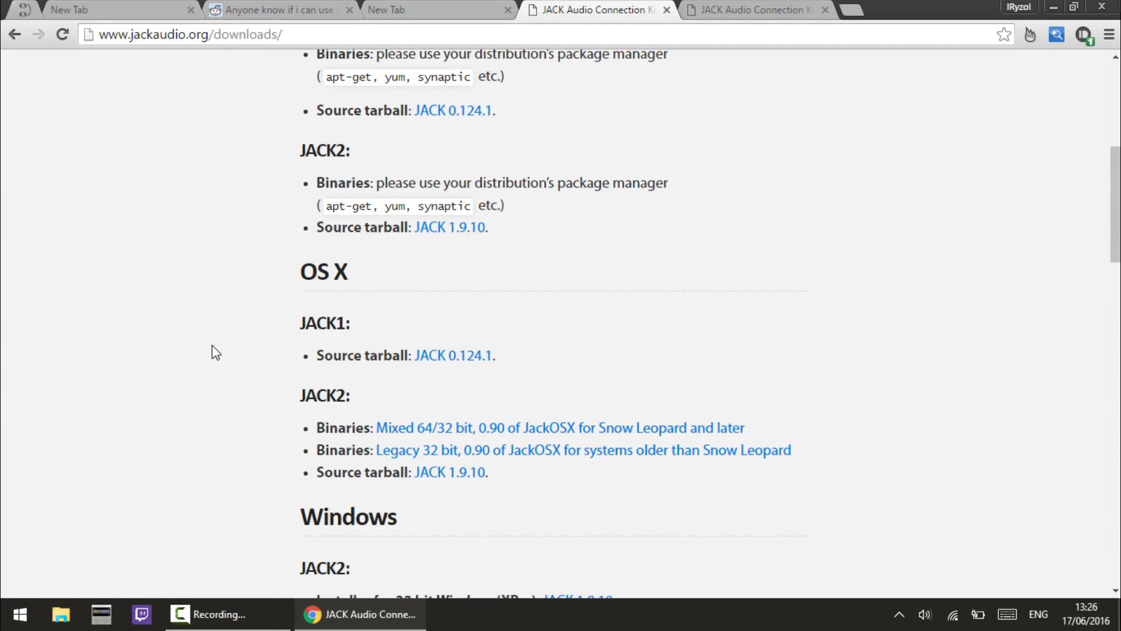
scroll(down, 3)
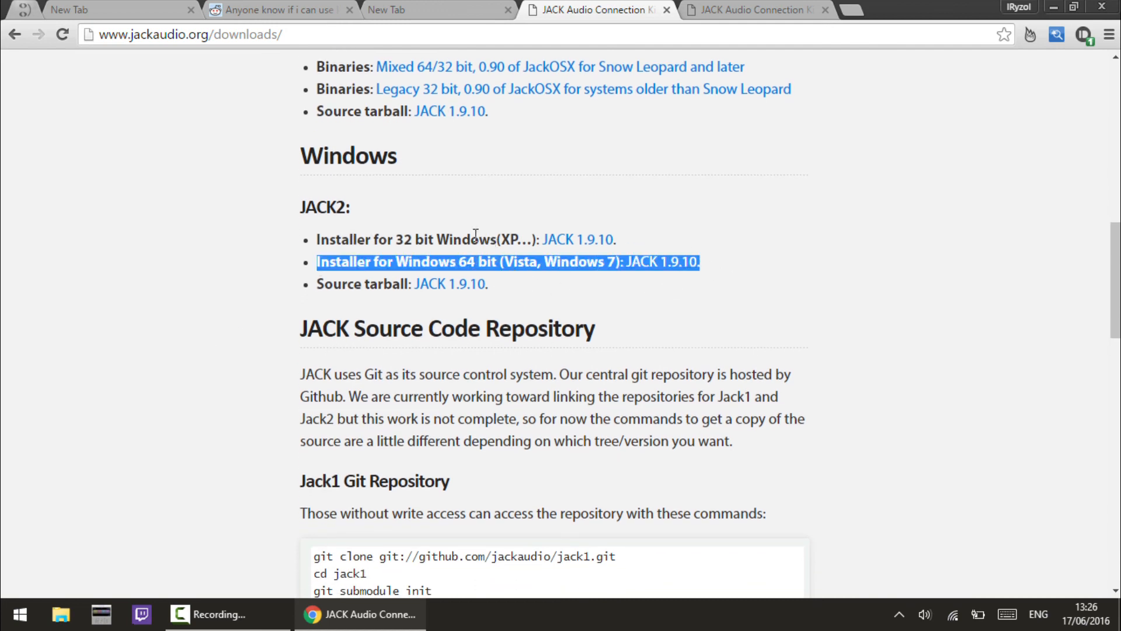
click(217, 295)
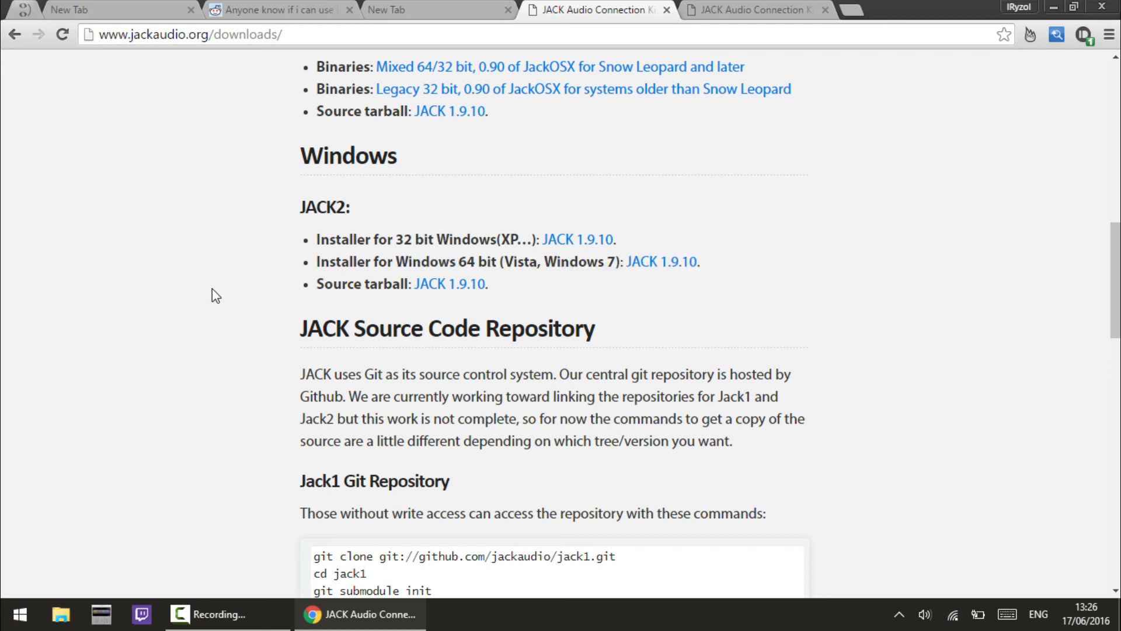
mouse_move(300, 215)
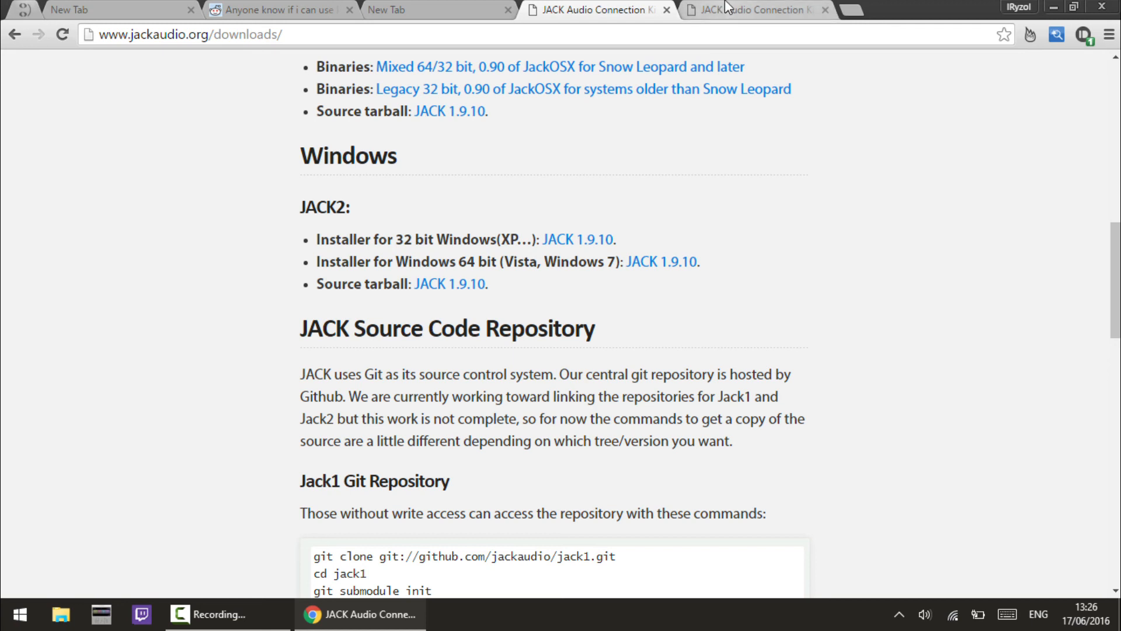
mouse_move(728, 9)
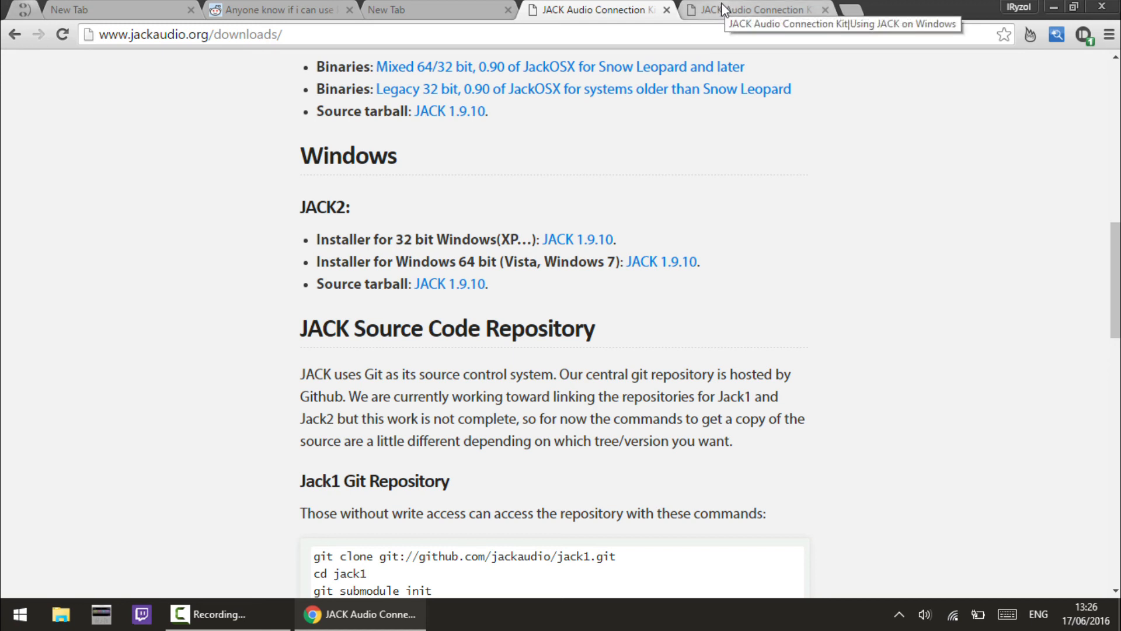
mouse_move(680, 125)
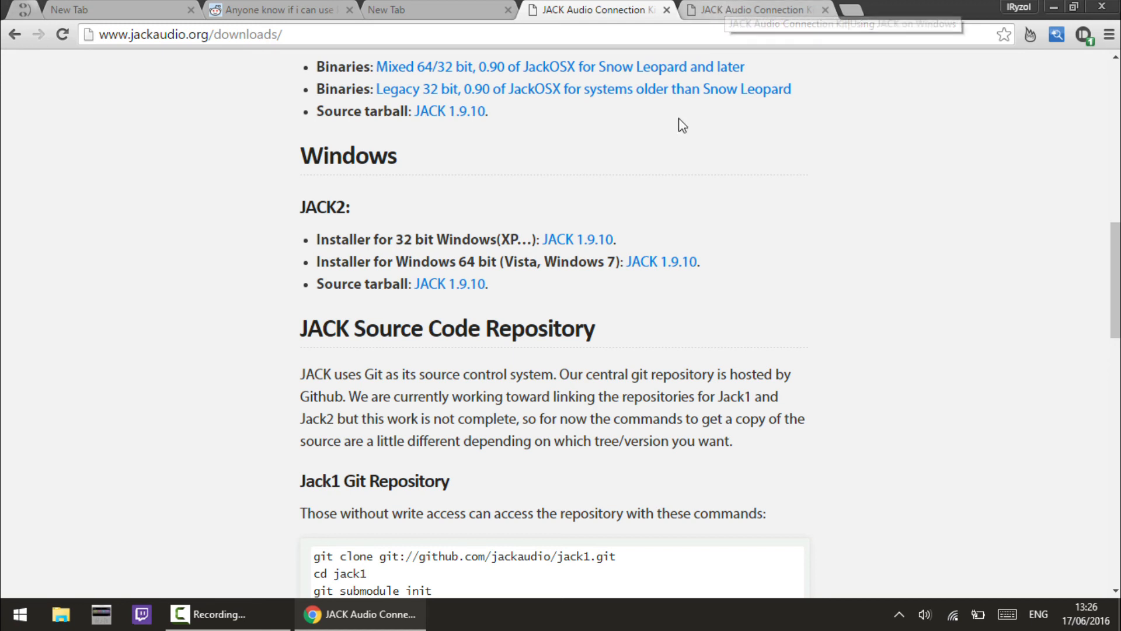
Switch to the 'Using JACK on Windows' guide showing the jackd Target property steps
click(751, 9)
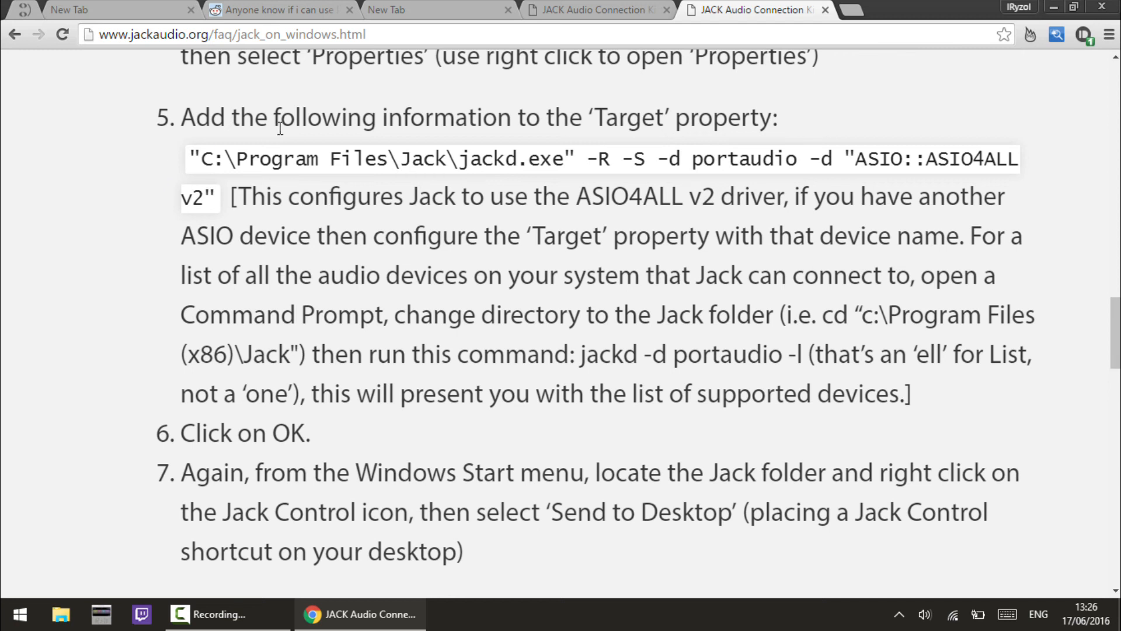
mouse_move(468, 194)
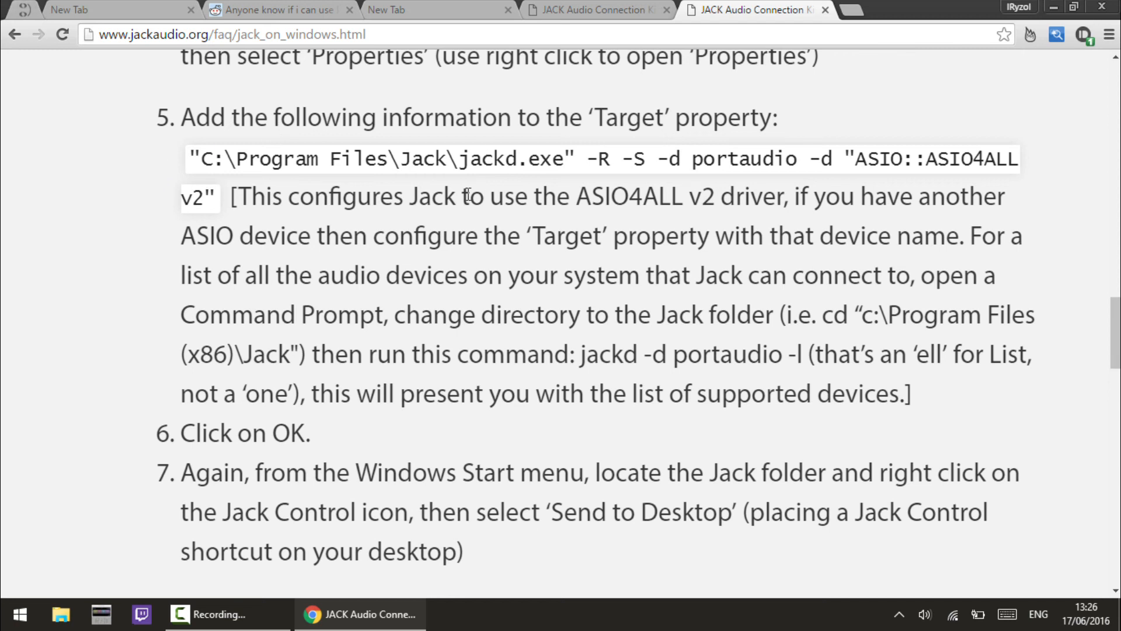
mouse_move(148, 255)
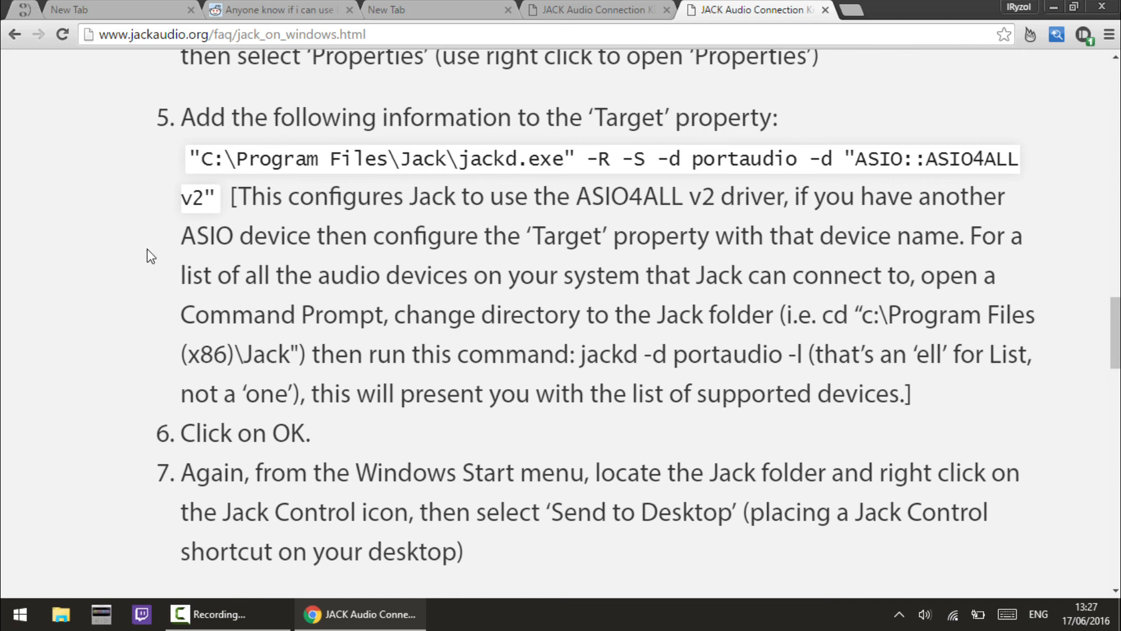
Locate the Jack PortAudio shortcut via Start search, view its Properties, then minimize Explorer to see the guide
text(portaudio)
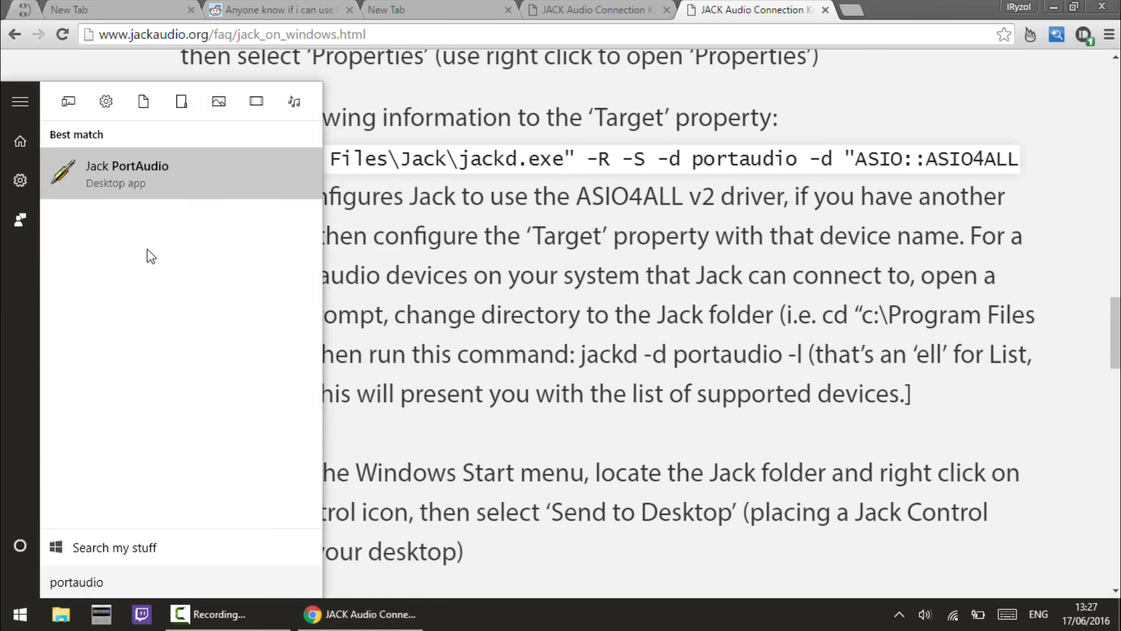
right_click(127, 174)
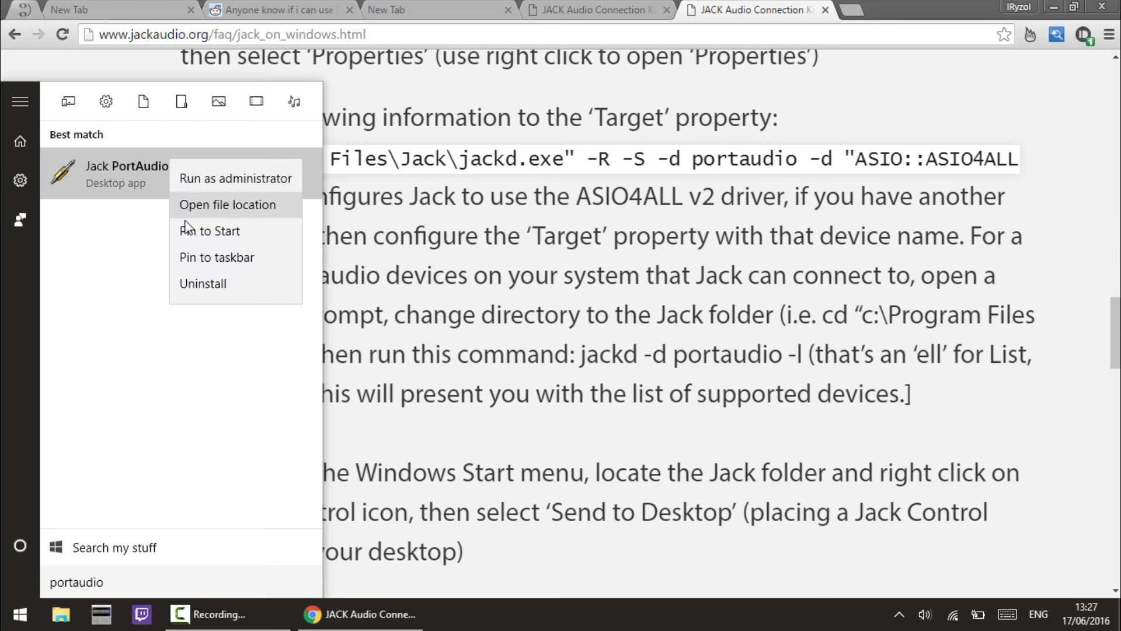
click(227, 204)
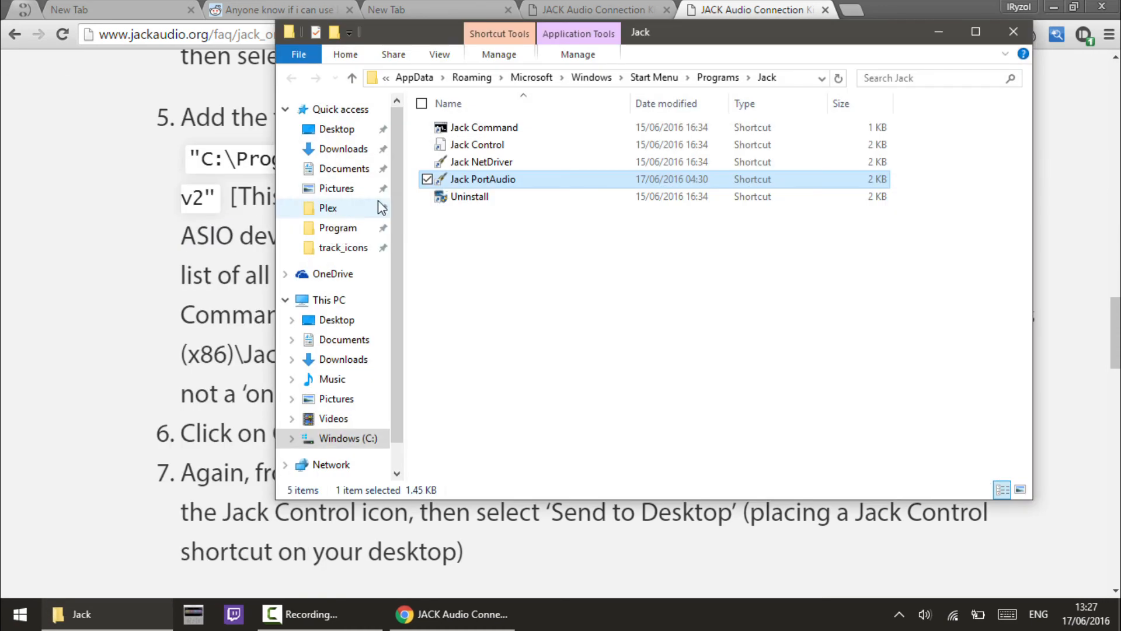
right_click(482, 179)
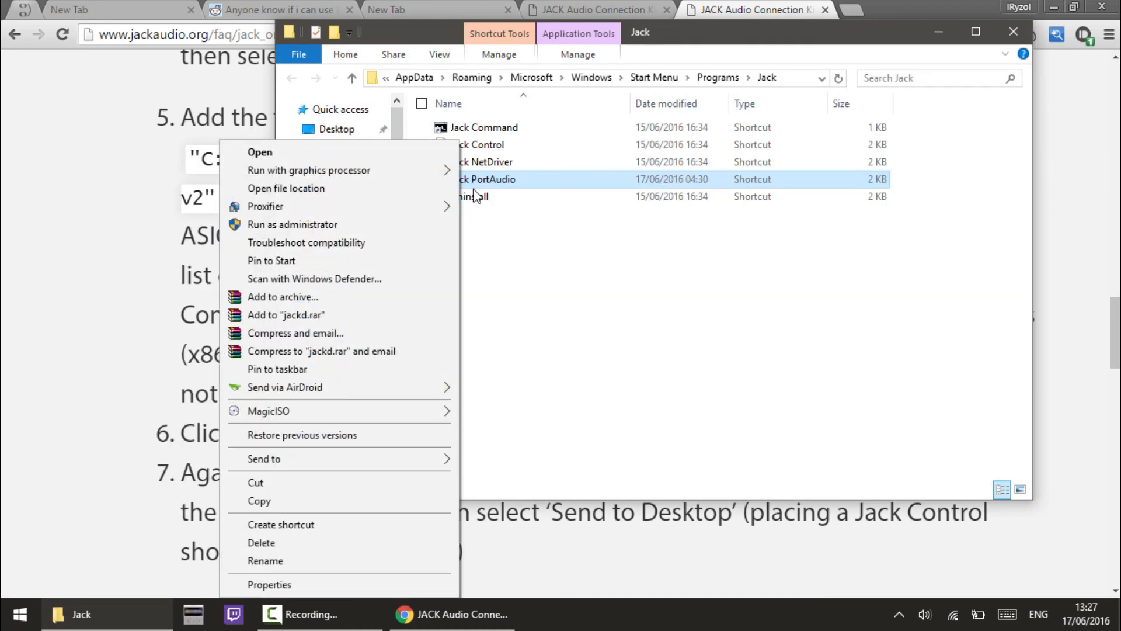
click(270, 584)
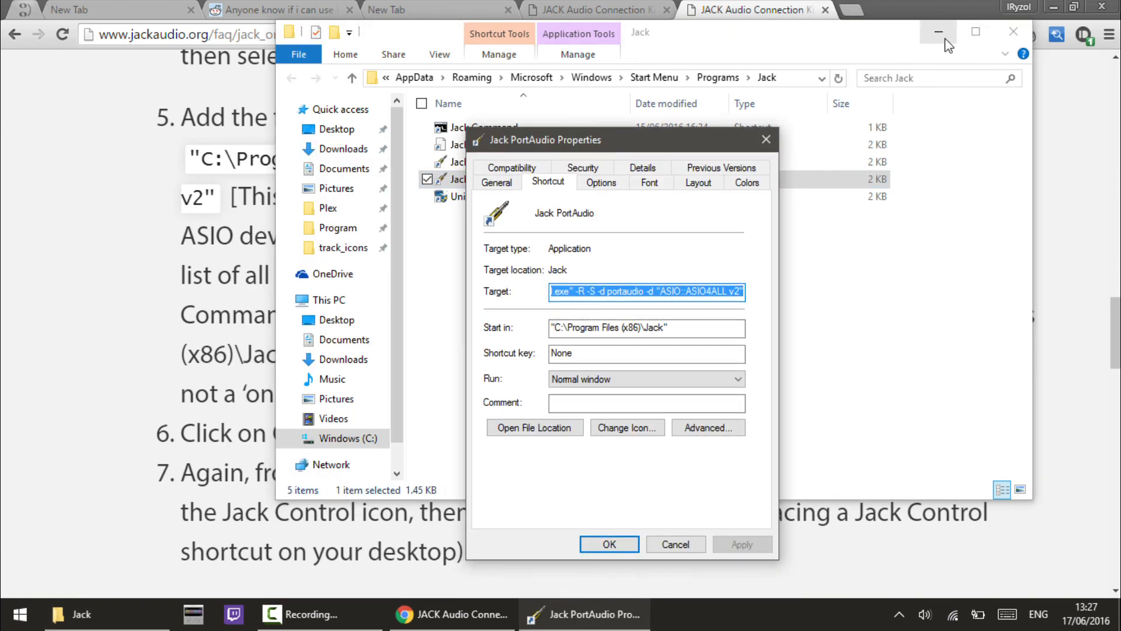
click(937, 33)
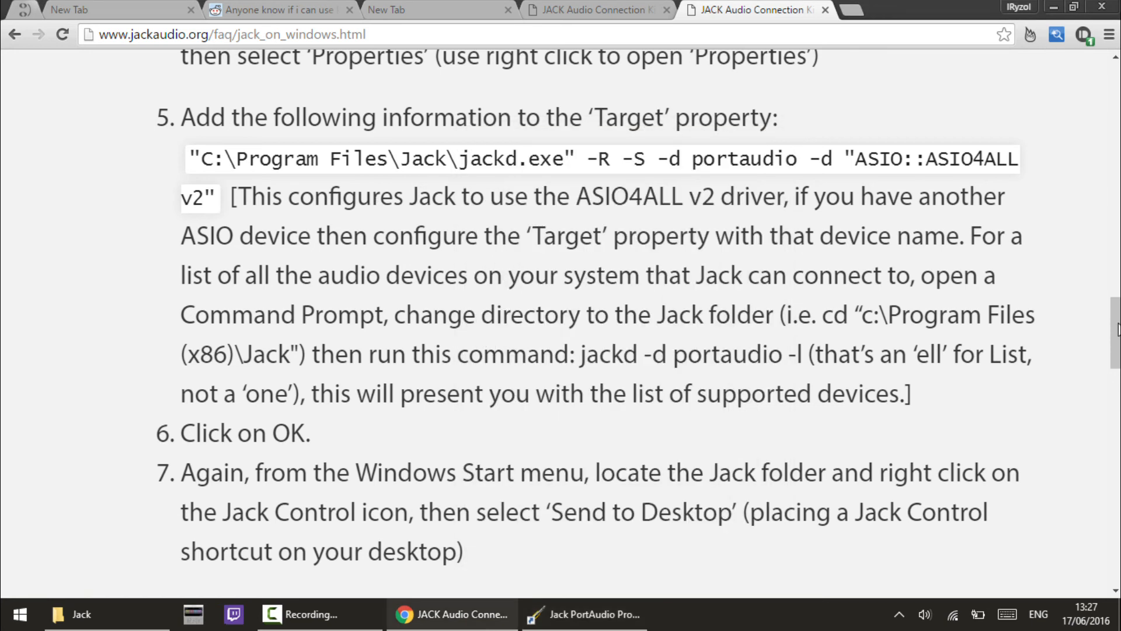
Compare the Jack PortAudio shortcut's jackd.exe Target line against the guide's ASIO4ALL v2 command
scroll(down, 3)
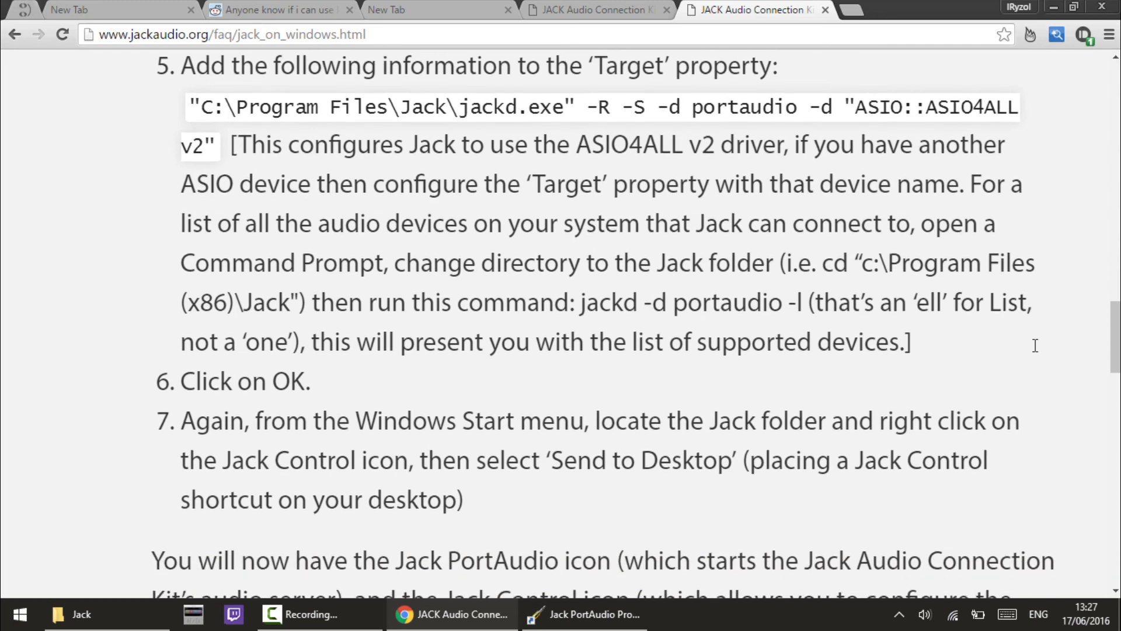
click(585, 614)
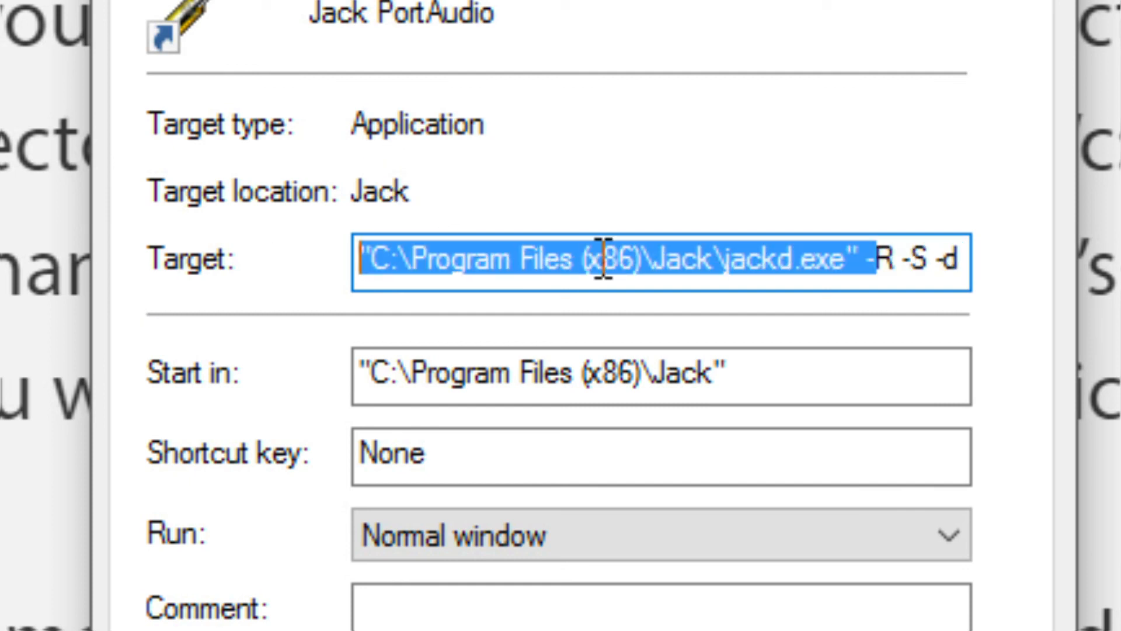
click(604, 259)
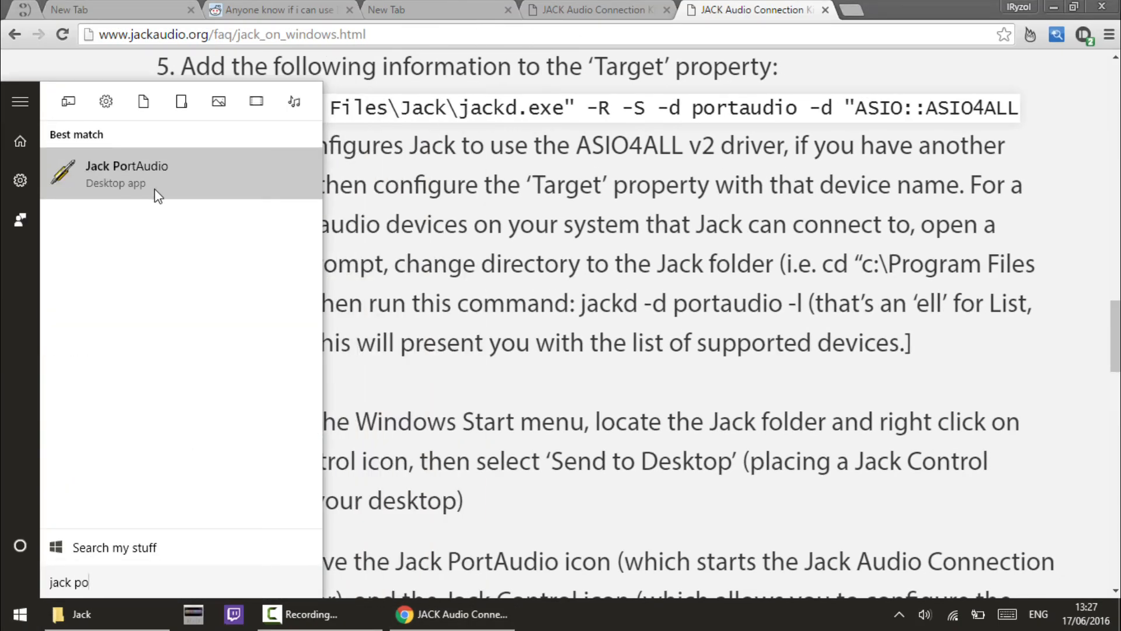
Launch the Jack PortAudio audio server, bringing up the ASIO4ALL control panel
click(126, 174)
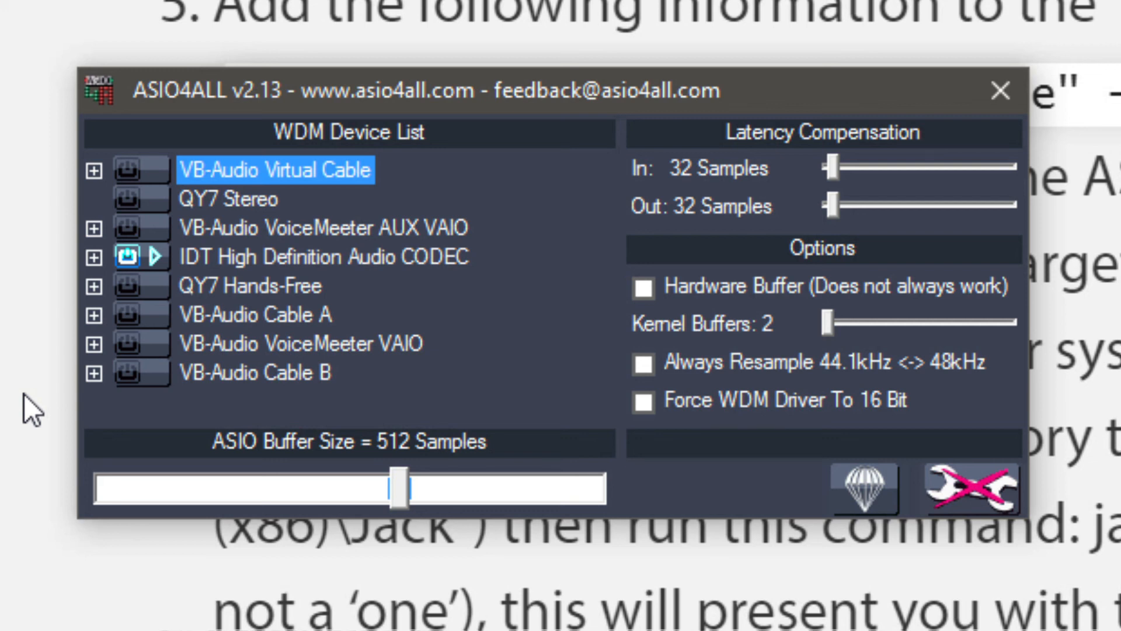
Confirm the IDT High Definition Audio CODEC's LineOut is enabled, then close the ASIO4ALL panel
click(94, 257)
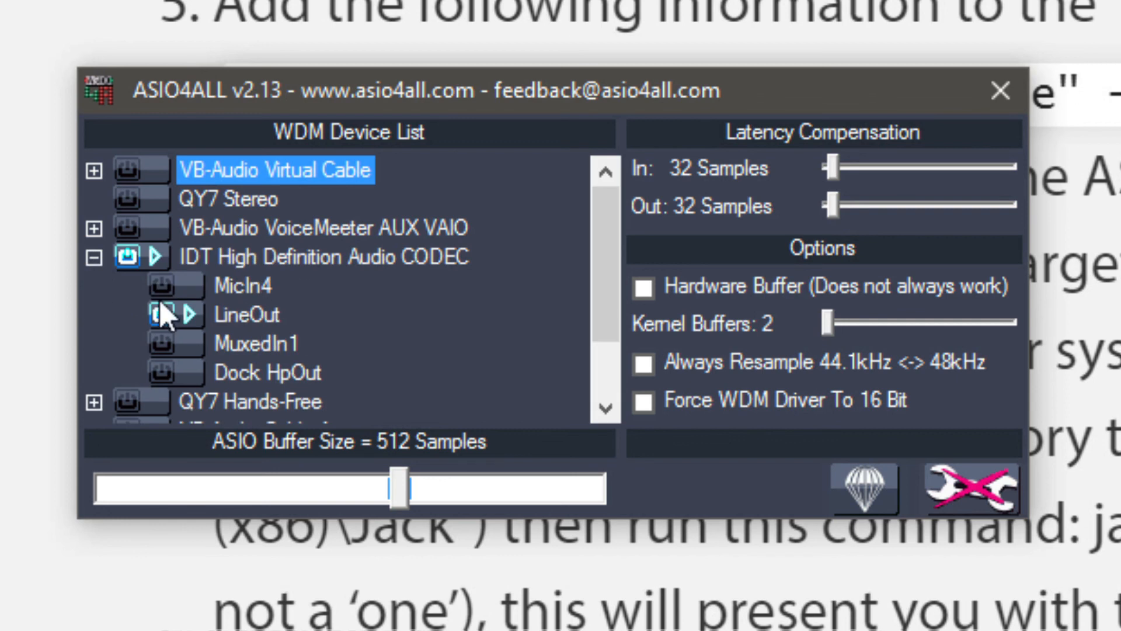
click(94, 257)
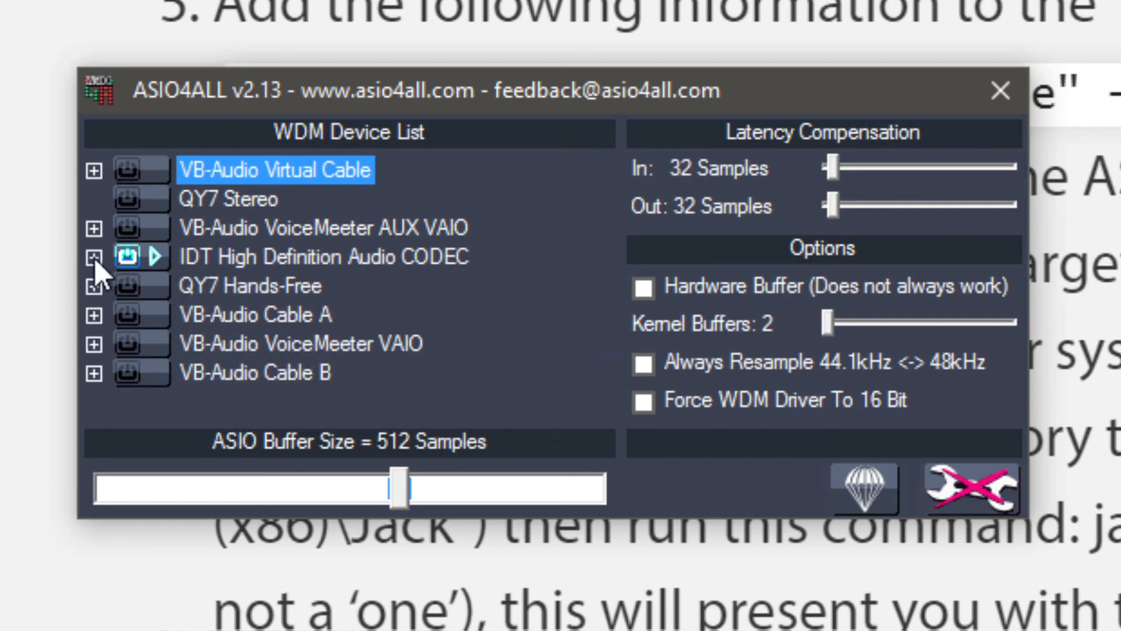
mouse_move(18, 287)
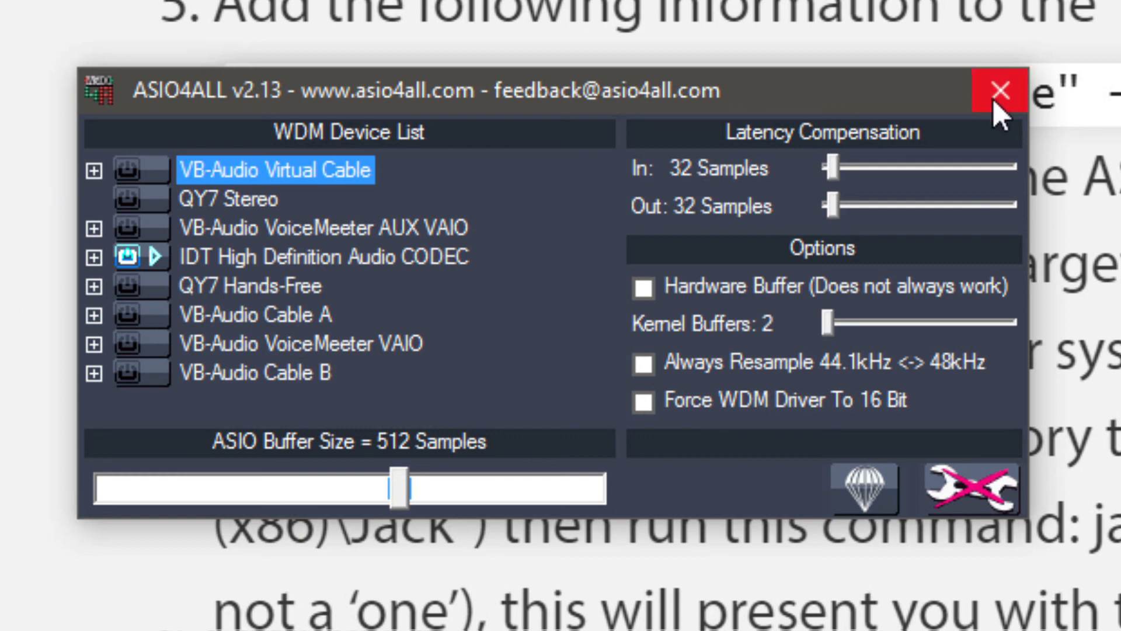
click(986, 92)
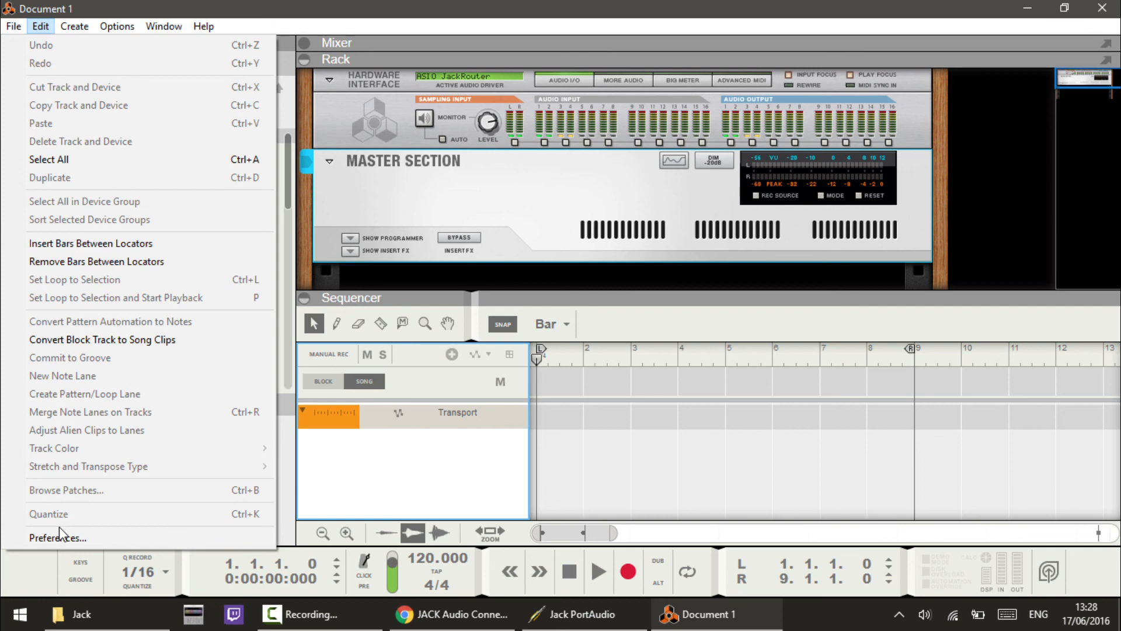
Confirm ASIO JackRouter as Reason's audio card driver in Preferences
click(56, 537)
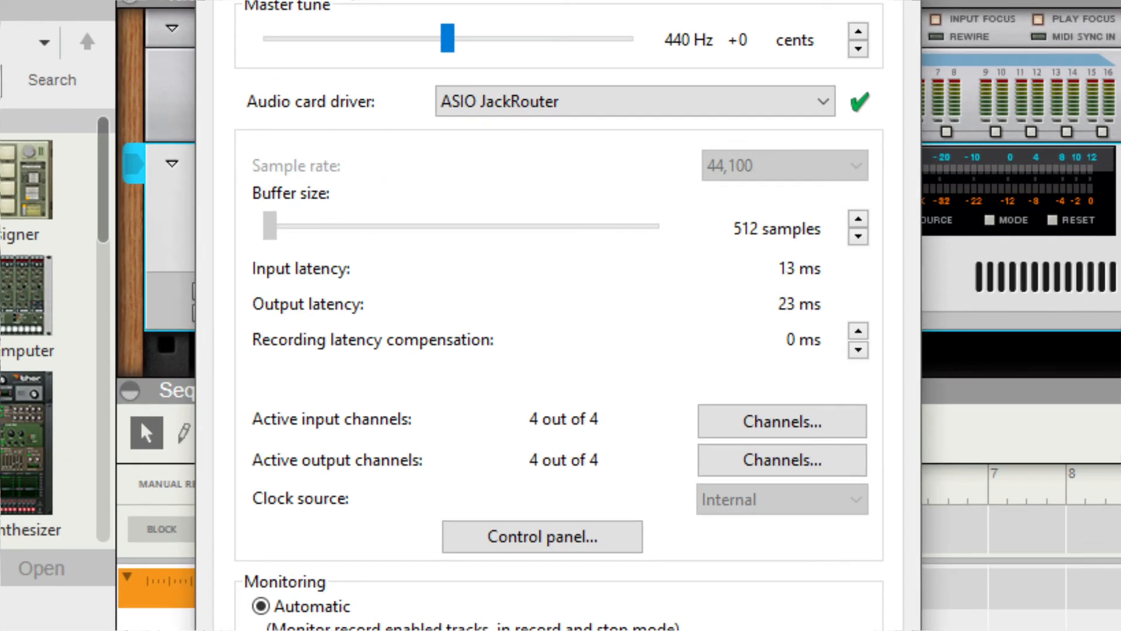
click(630, 101)
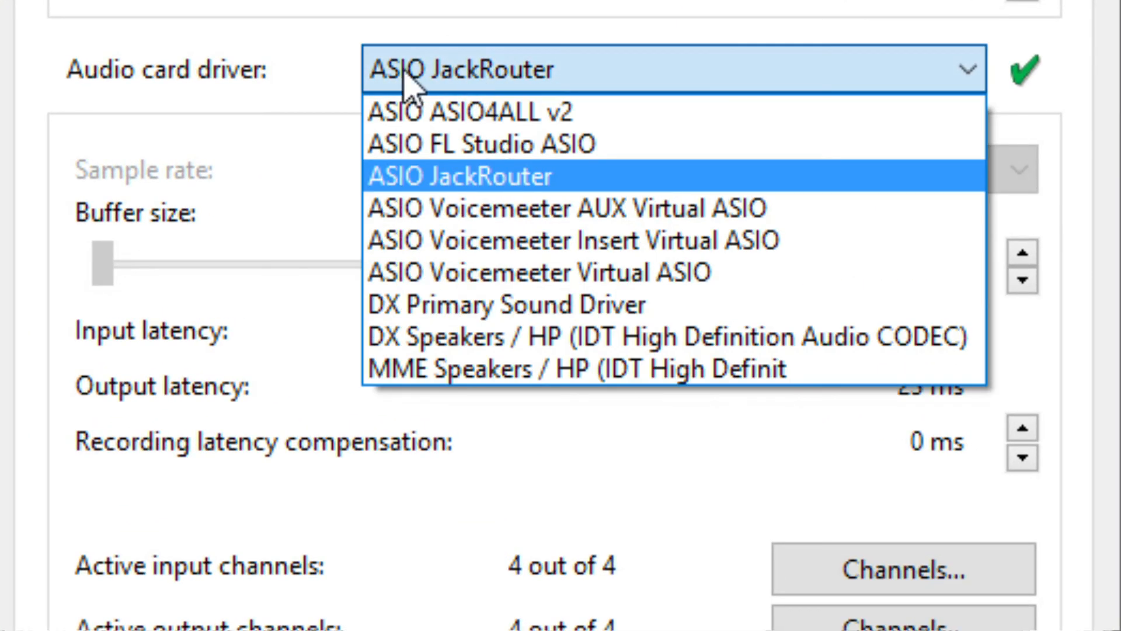
mouse_move(529, 193)
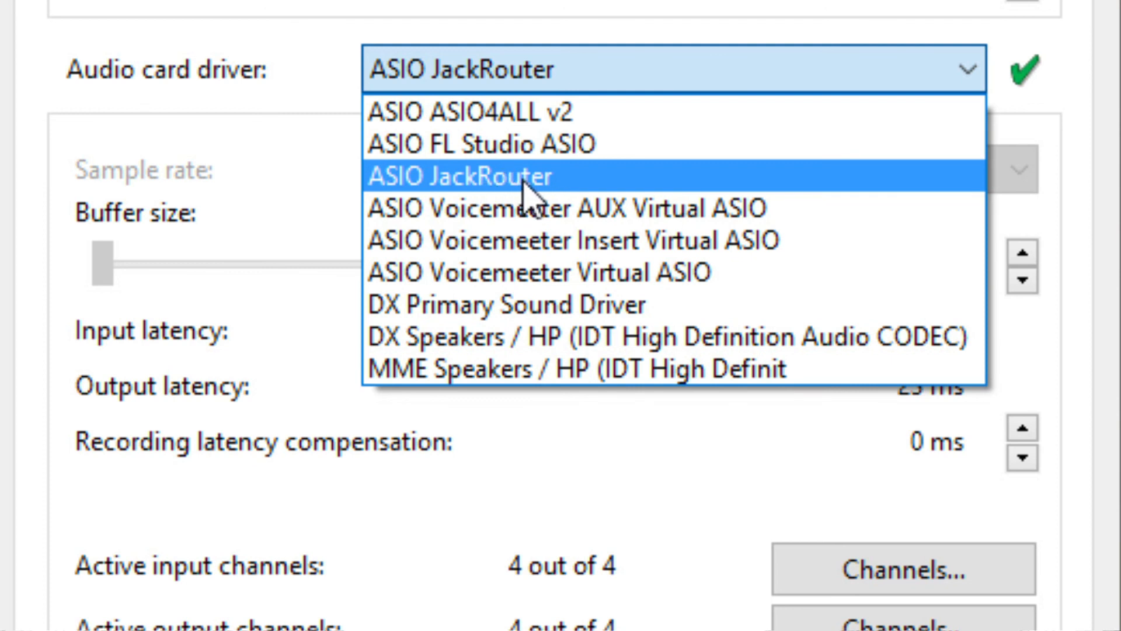
click(462, 176)
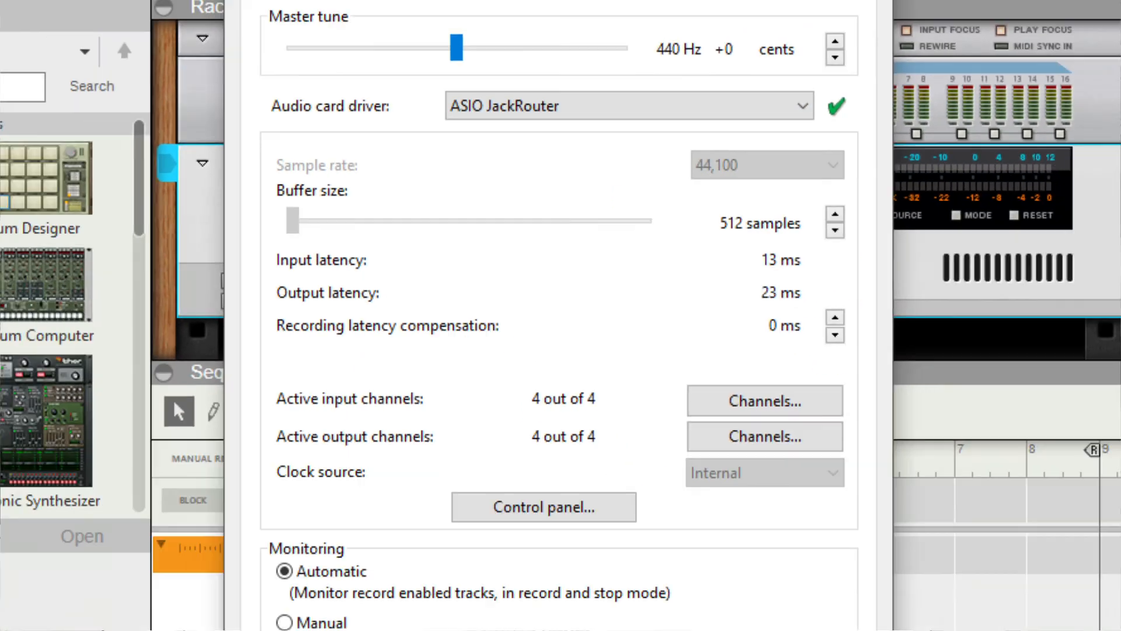
Search the Start menu for 'kontakt' to launch Kontakt 5
click(11, 613)
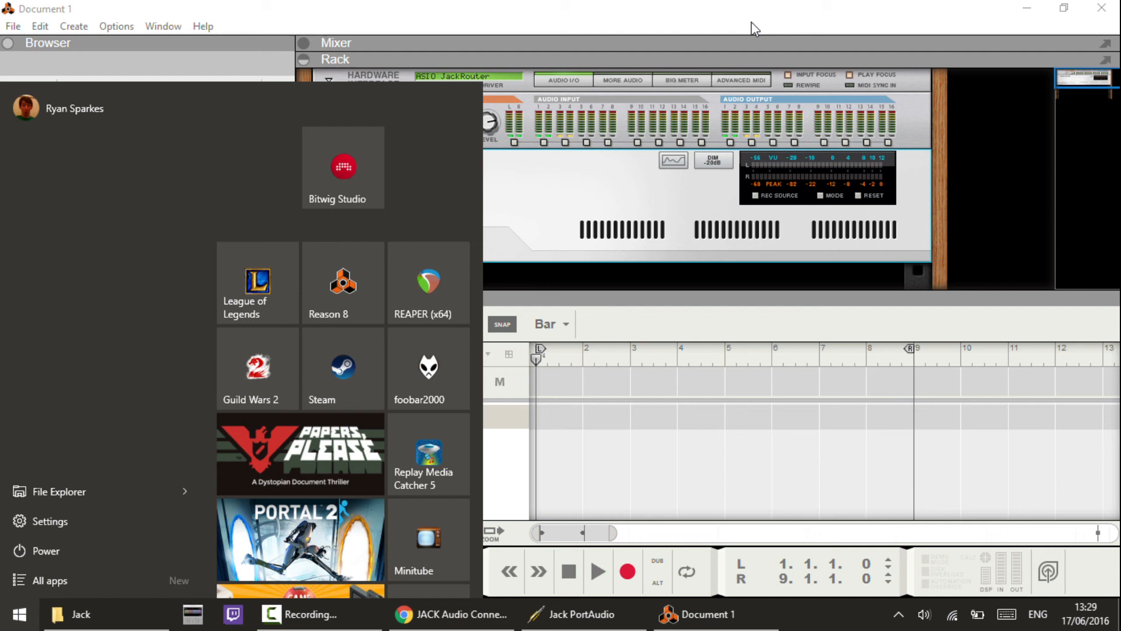
text(kontakt)
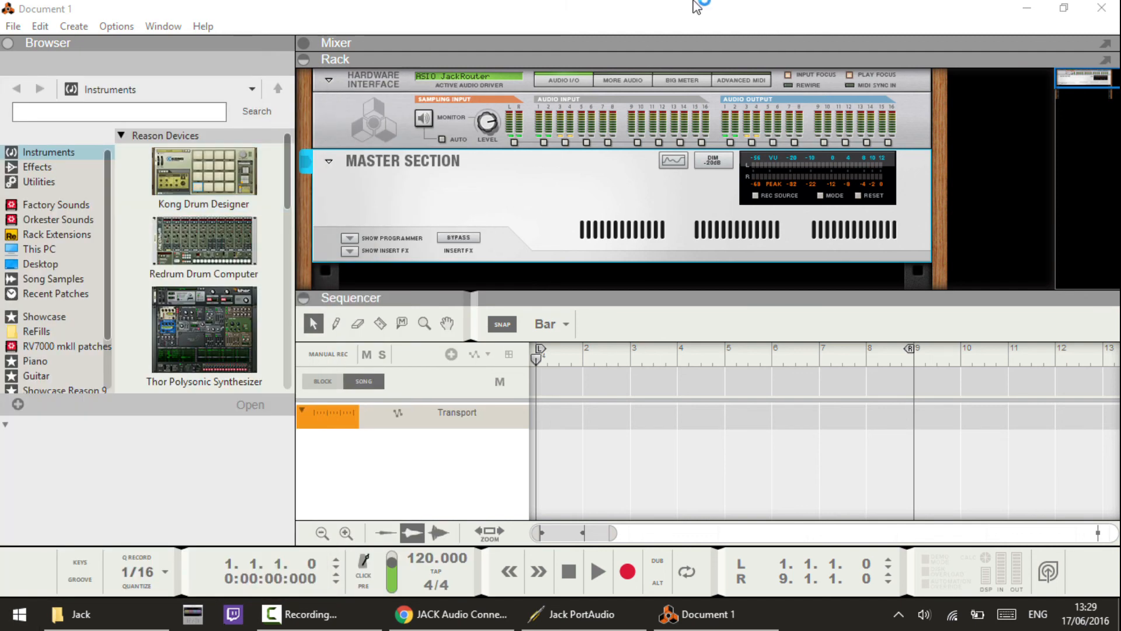
mouse_move(704, 7)
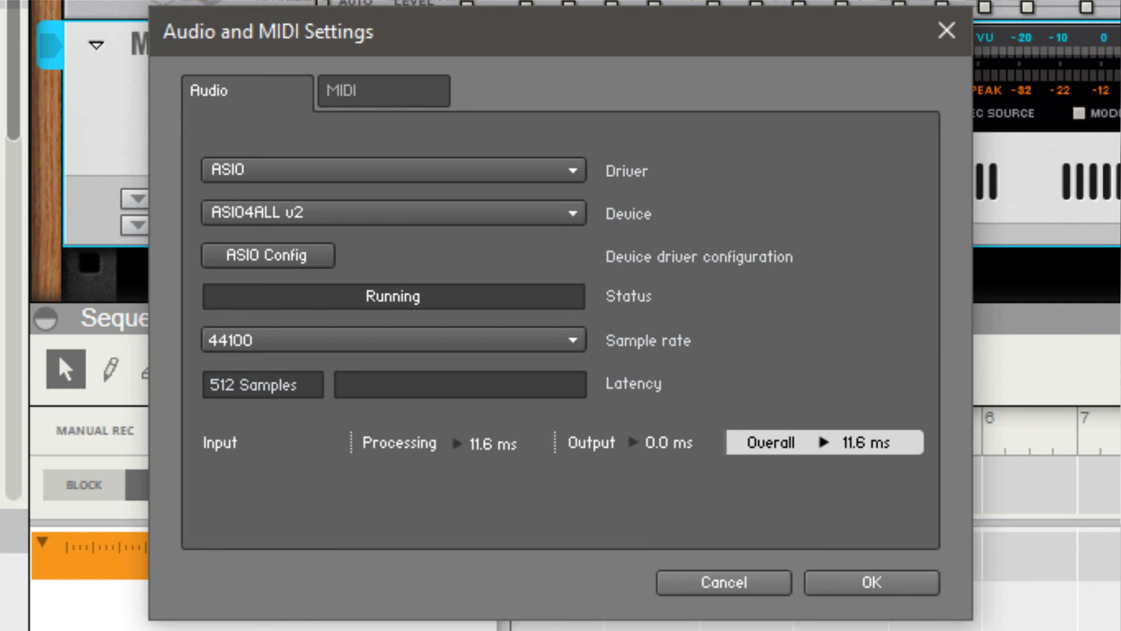
mouse_move(586, 215)
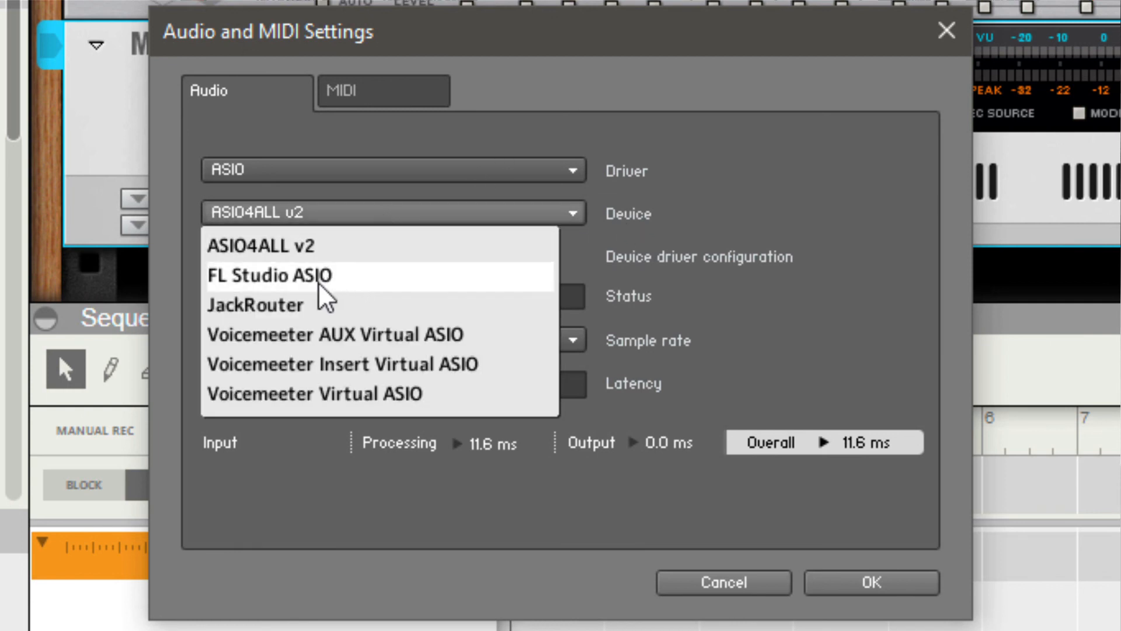
Set Kontakt 5's audio device to JackRouter and apply the setting
click(256, 304)
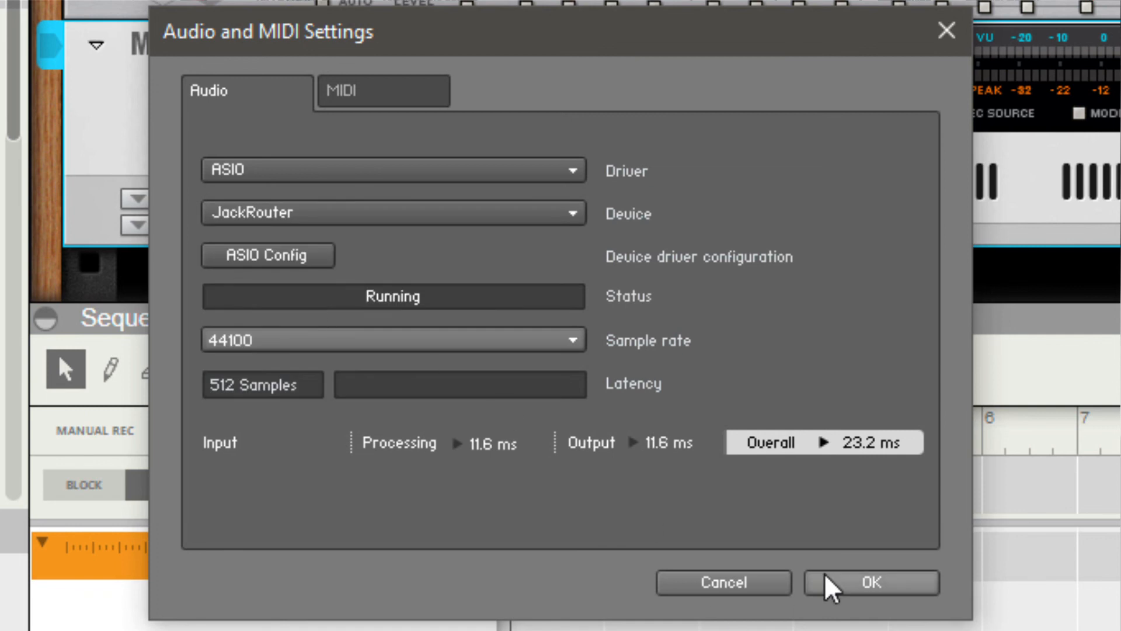
click(871, 583)
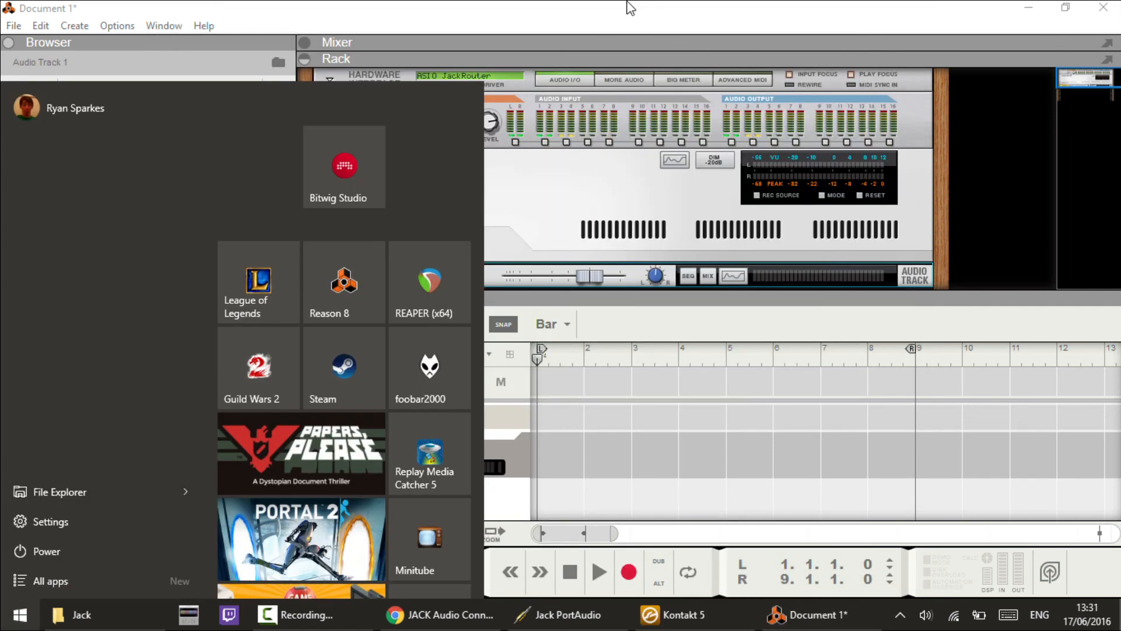
Bring up JACK Control, centre its window and show the Connections view with Kontakt 5, Reason and system clients
text(jack)
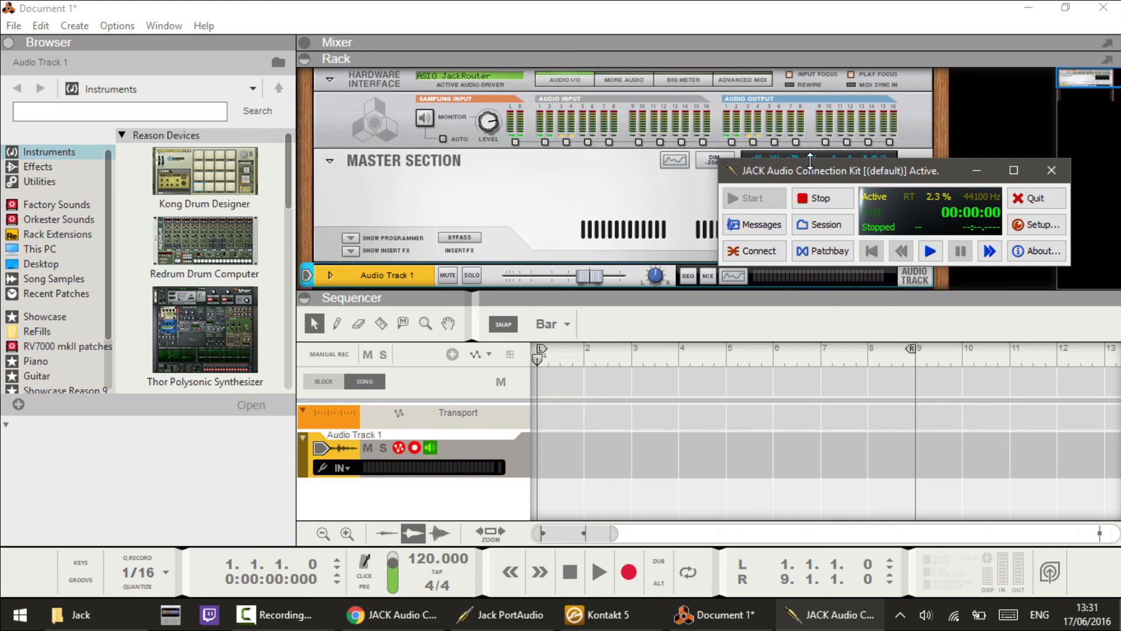
drag(809, 170, 715, 386)
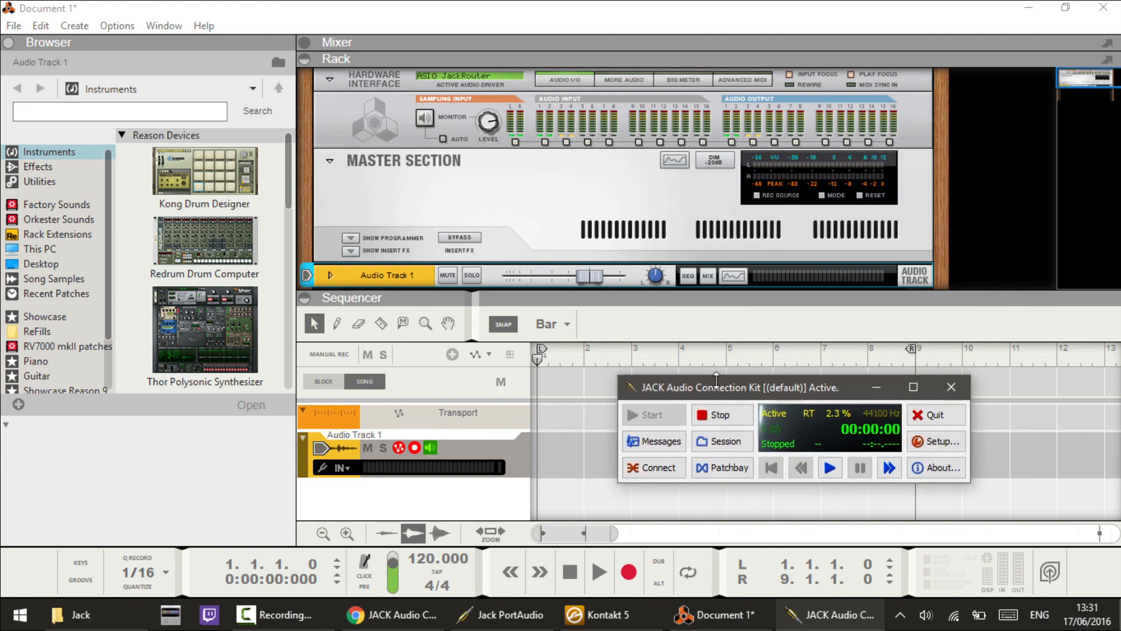
mouse_move(593, 447)
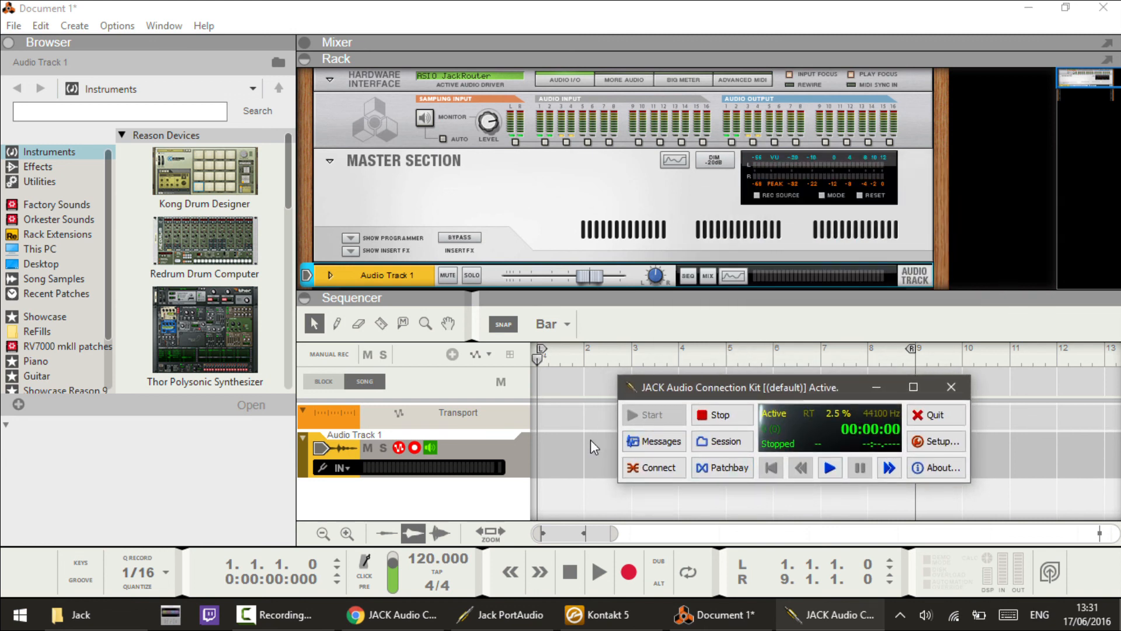
click(651, 467)
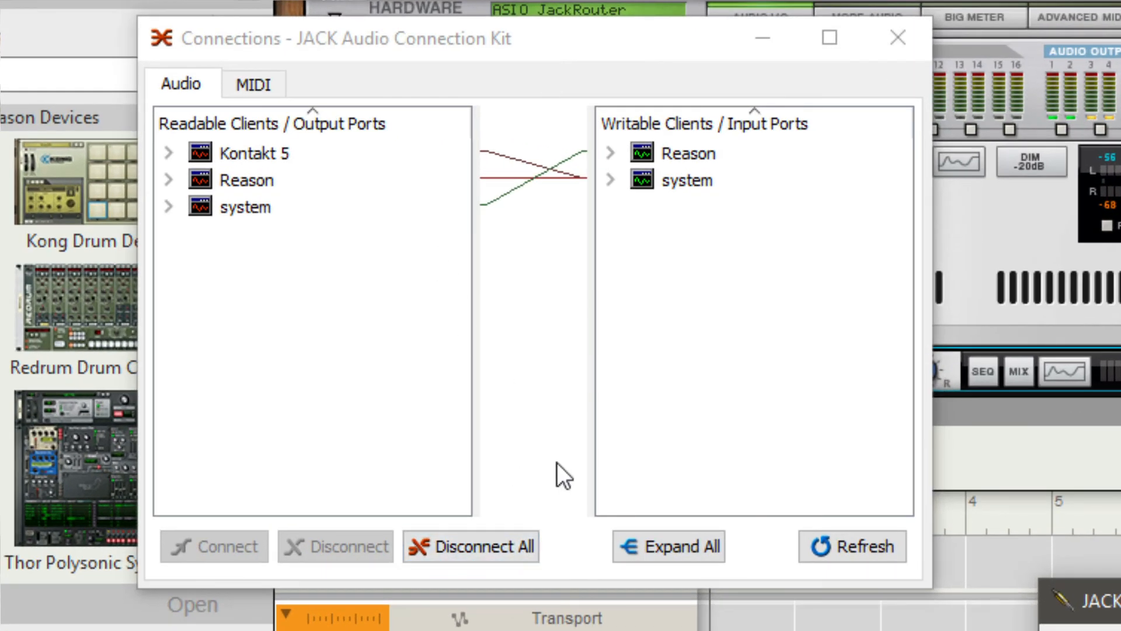
mouse_move(577, 558)
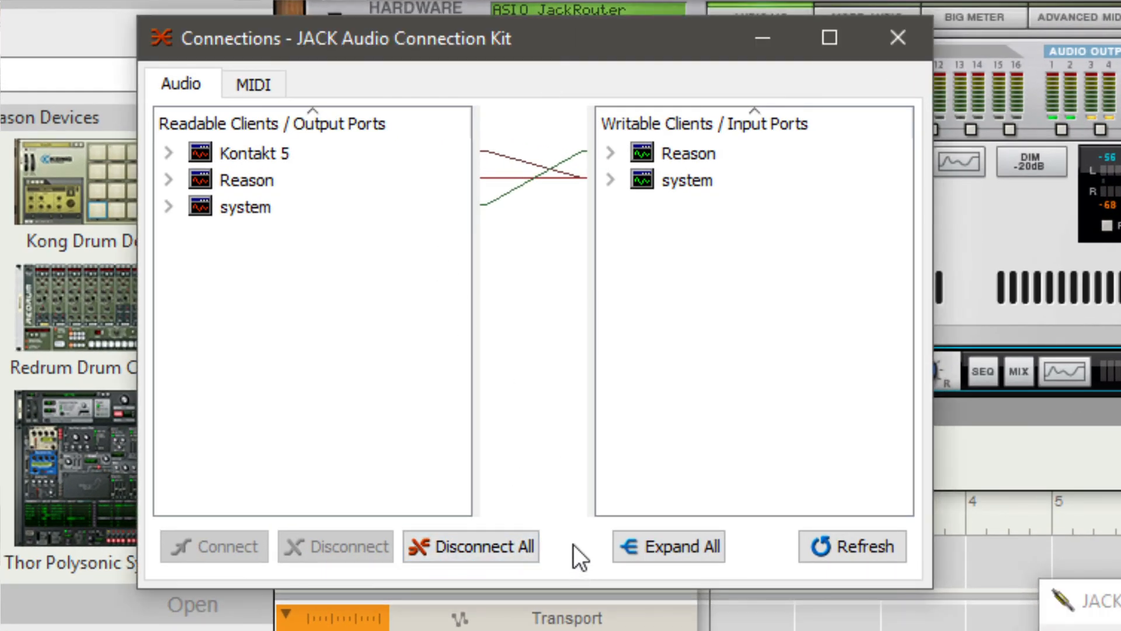
Disconnect all existing JACK routes, expand every client's ports and select Kontakt 5's outputs
click(471, 546)
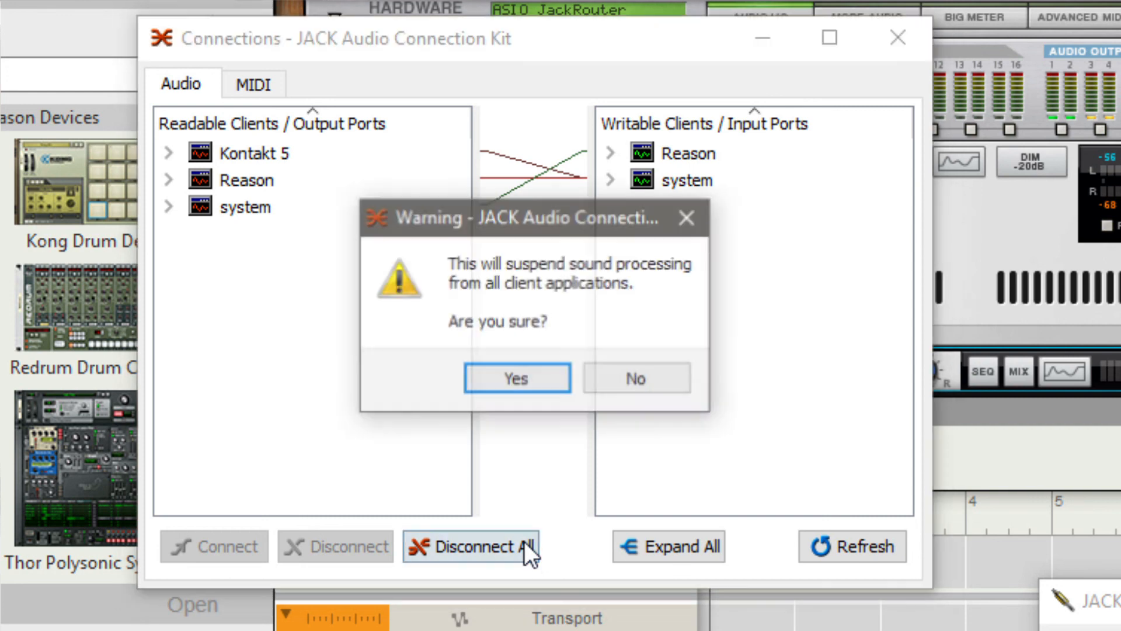
click(515, 377)
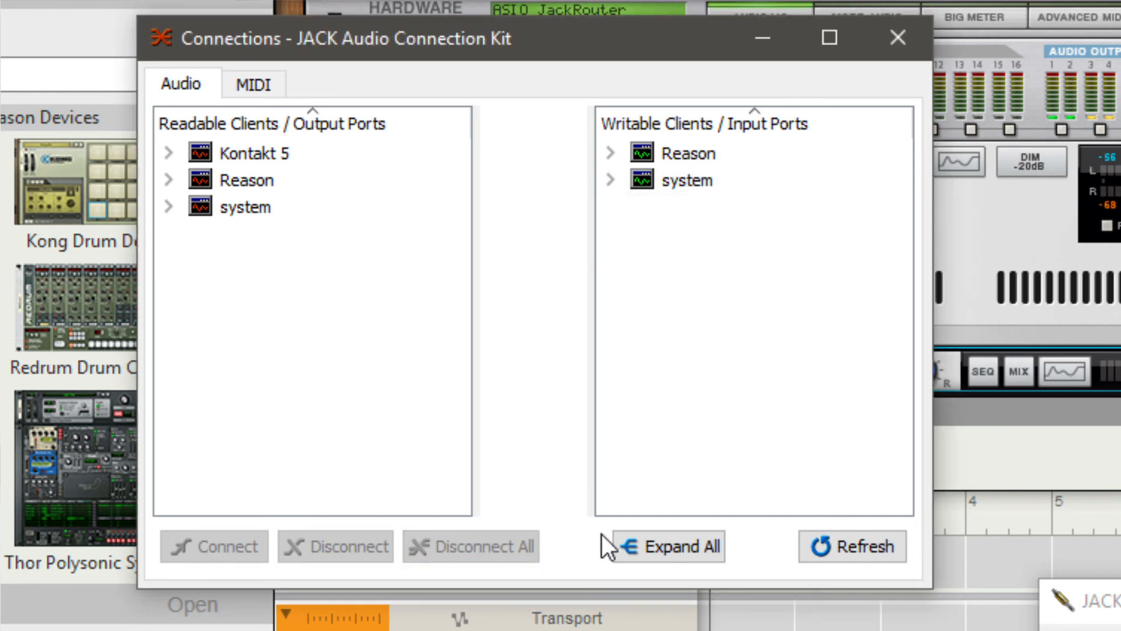
click(667, 546)
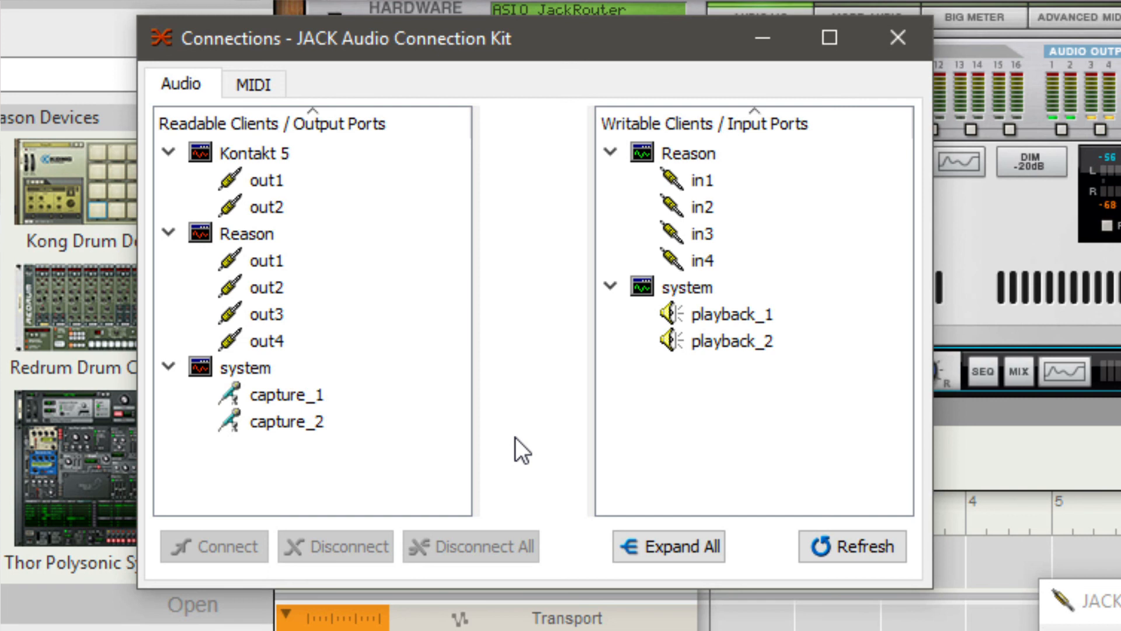
click(252, 153)
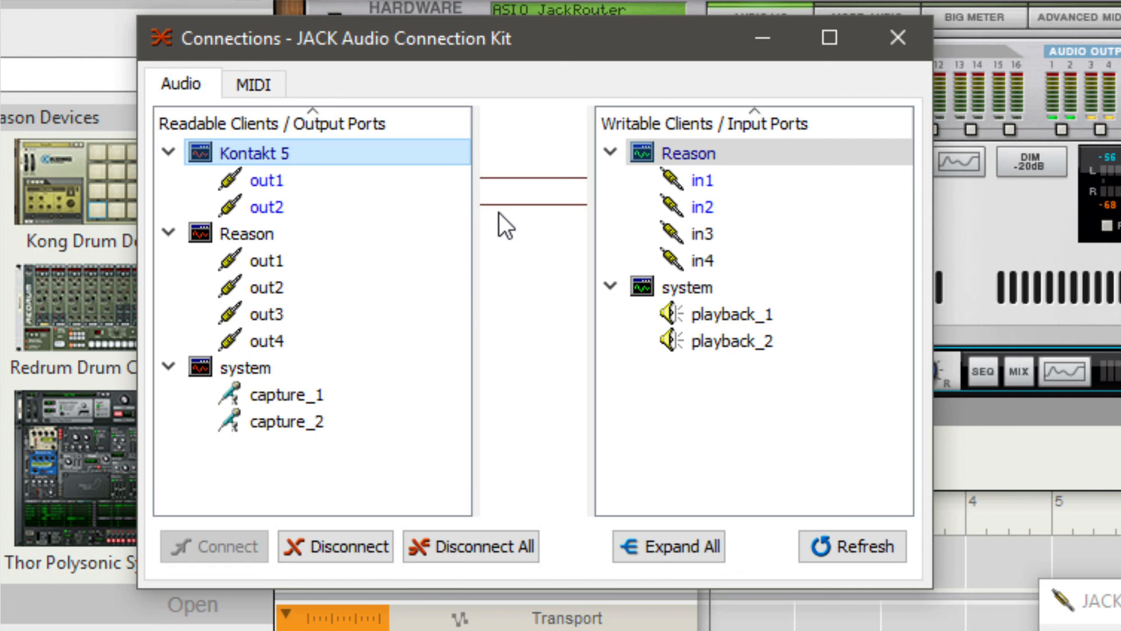
mouse_move(576, 250)
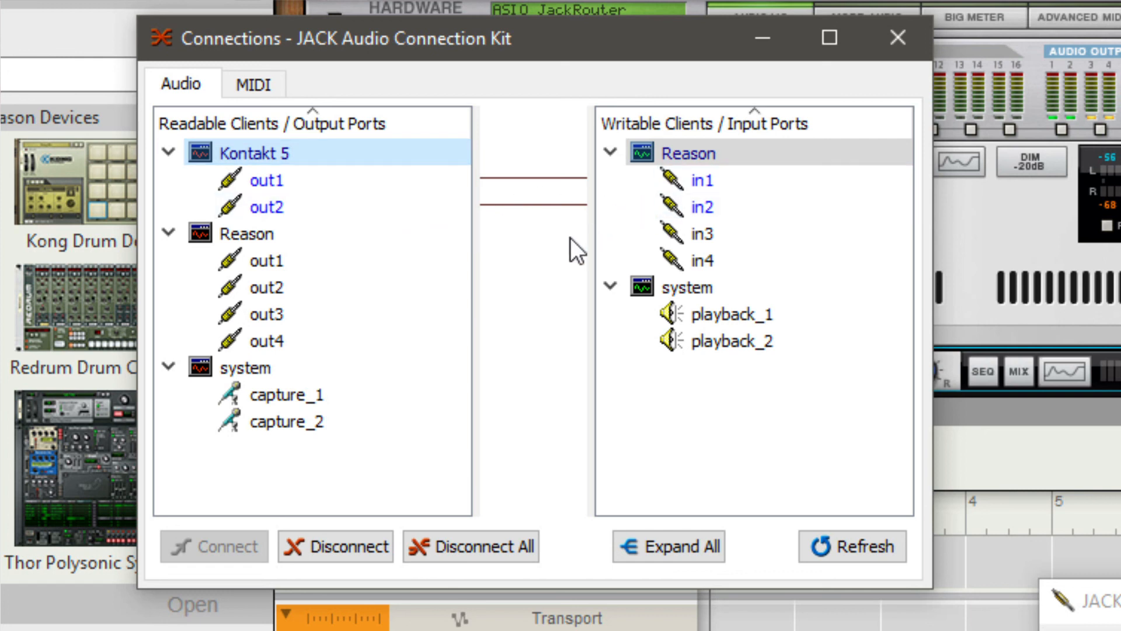
mouse_move(546, 303)
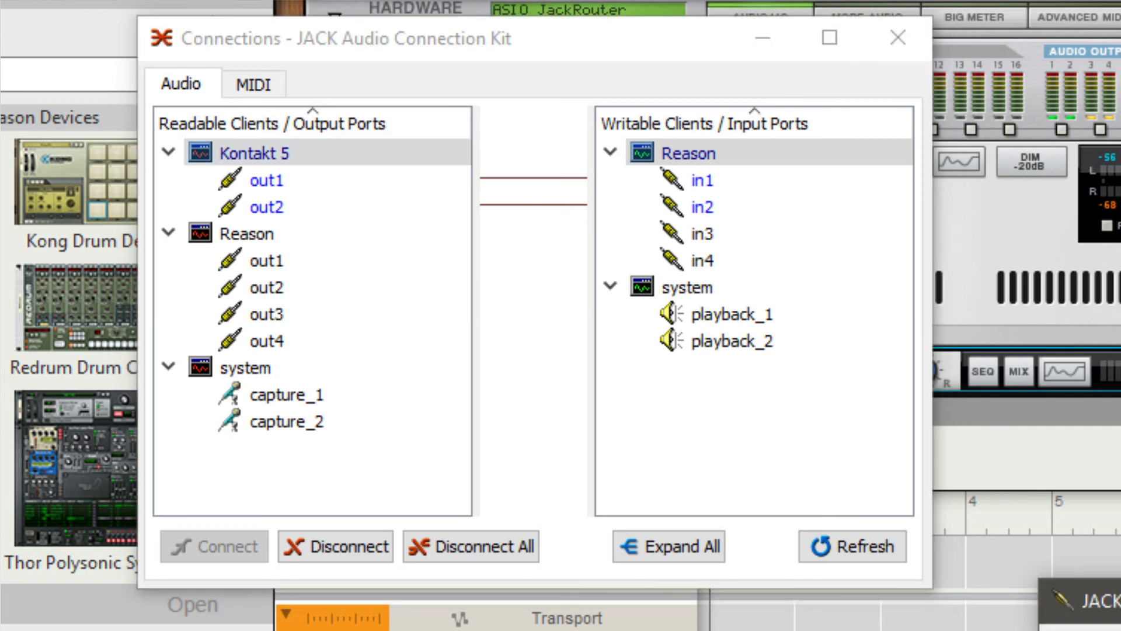
Connect Kontakt 5's out1 and out2 to Reason's in1 and in2 in JACK
click(537, 620)
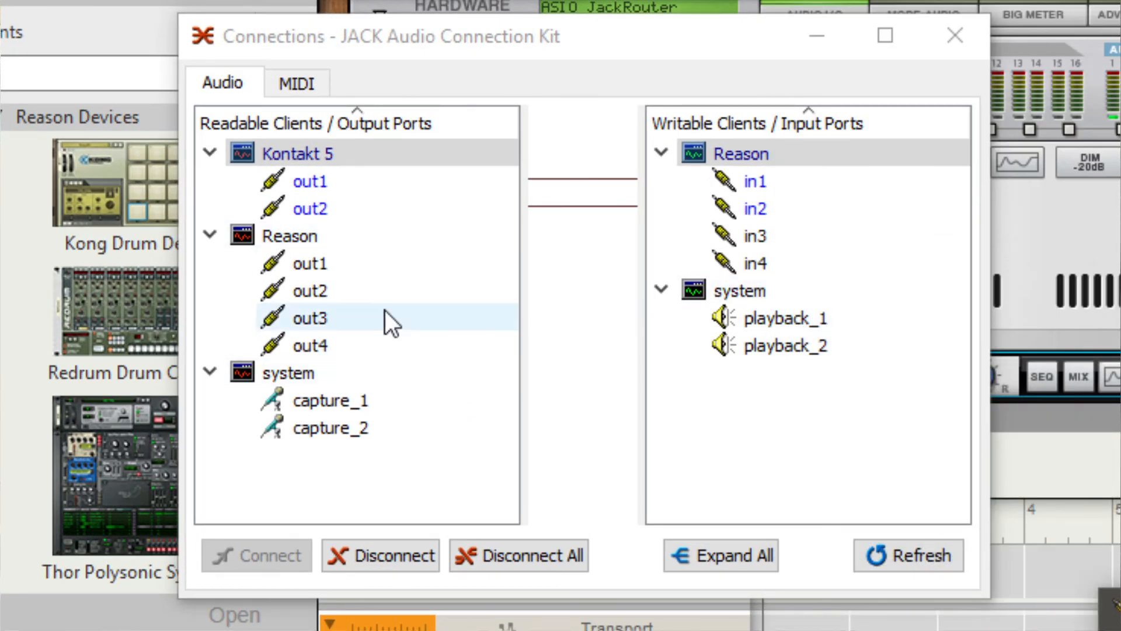
Route Reason's out1 and out2 to system playback_1 and playback_2
click(288, 235)
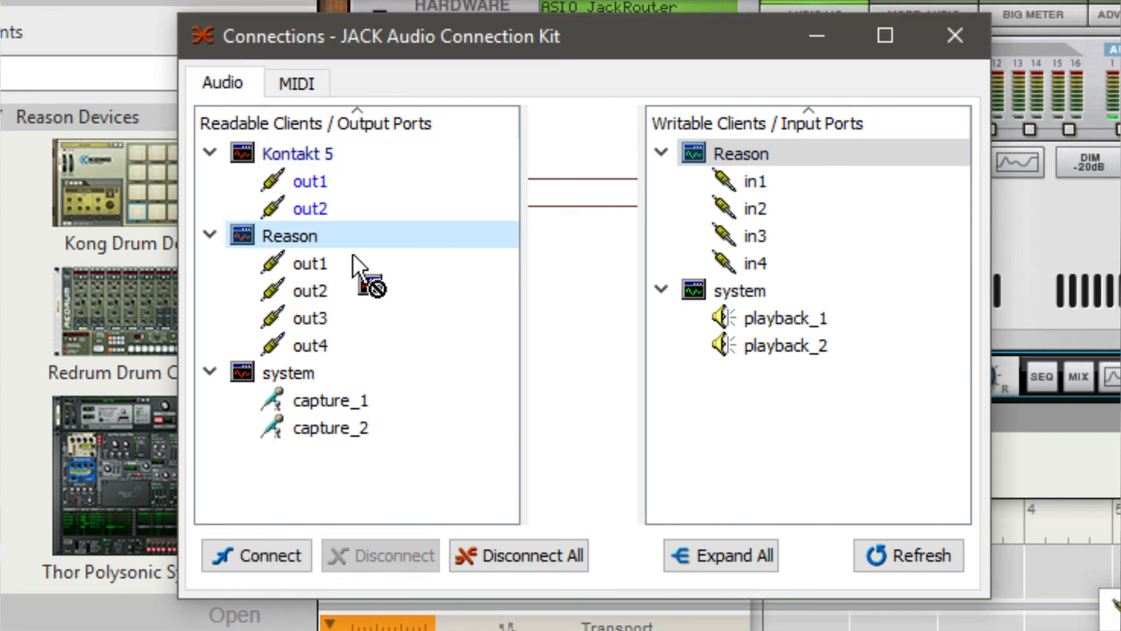
click(744, 291)
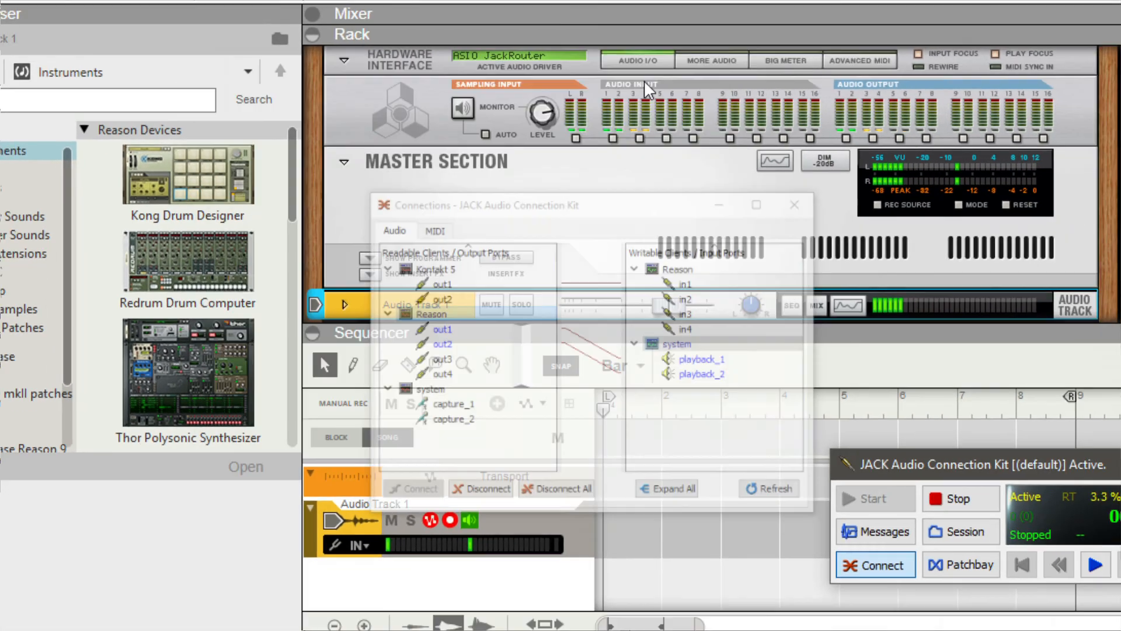
Record about ten bars of Kontakt's piano onto Audio Track 1 and stop the transport
click(626, 573)
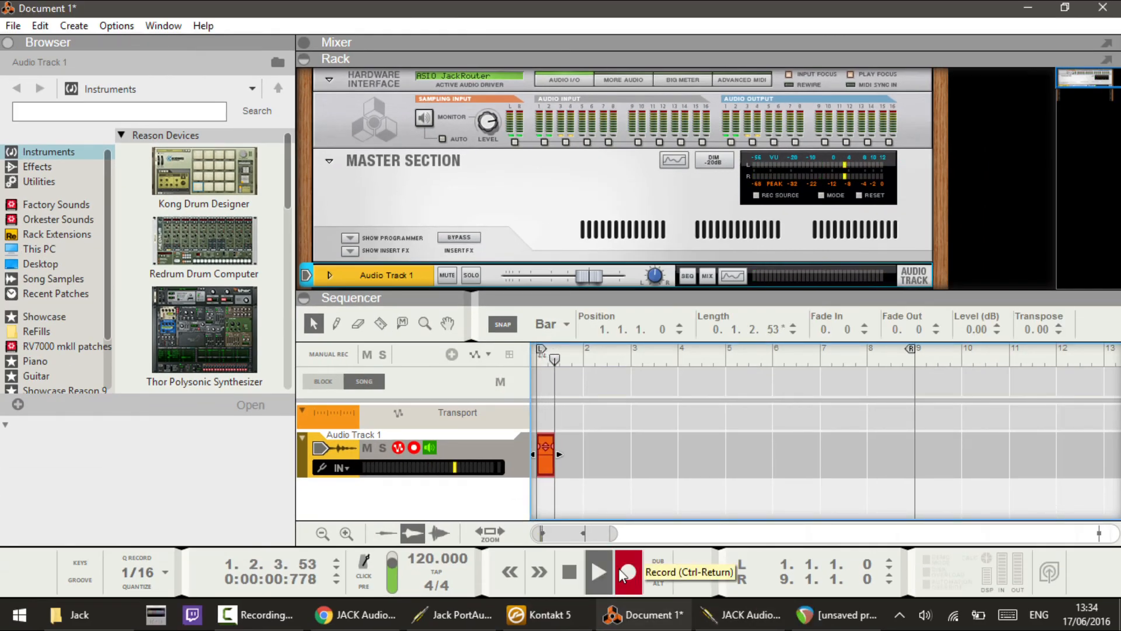
click(598, 571)
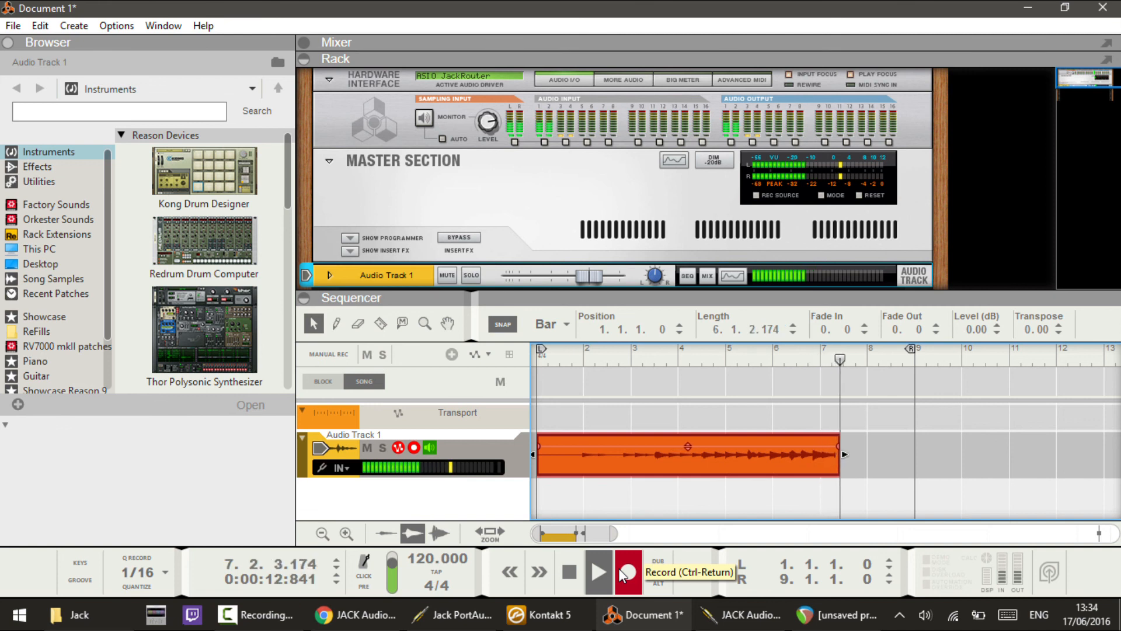
drag(844, 453, 886, 453)
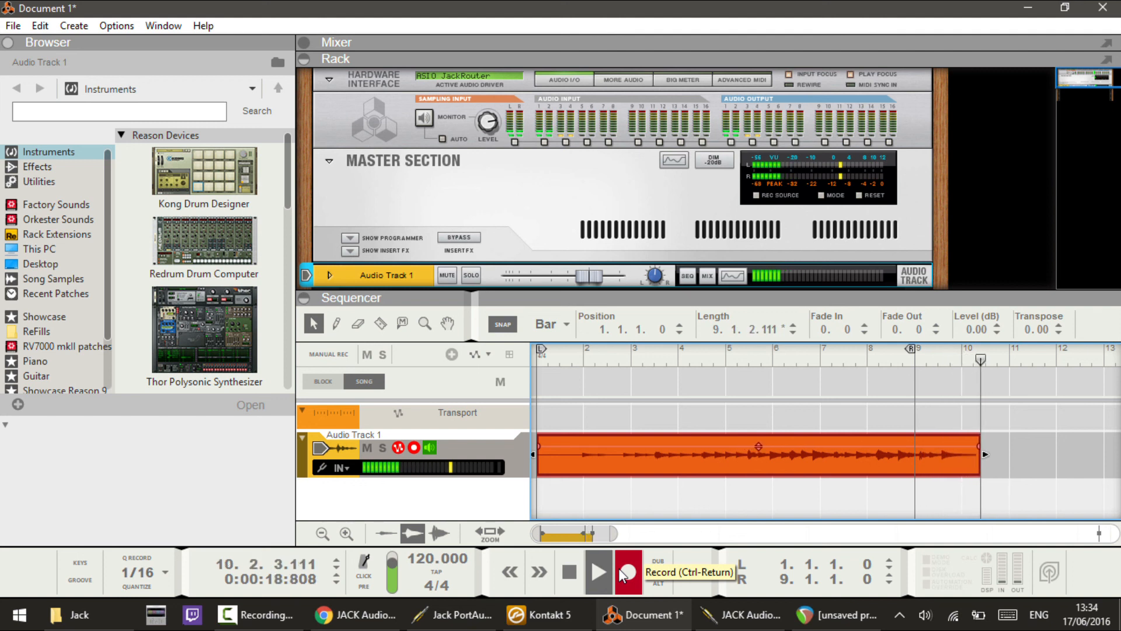
click(628, 572)
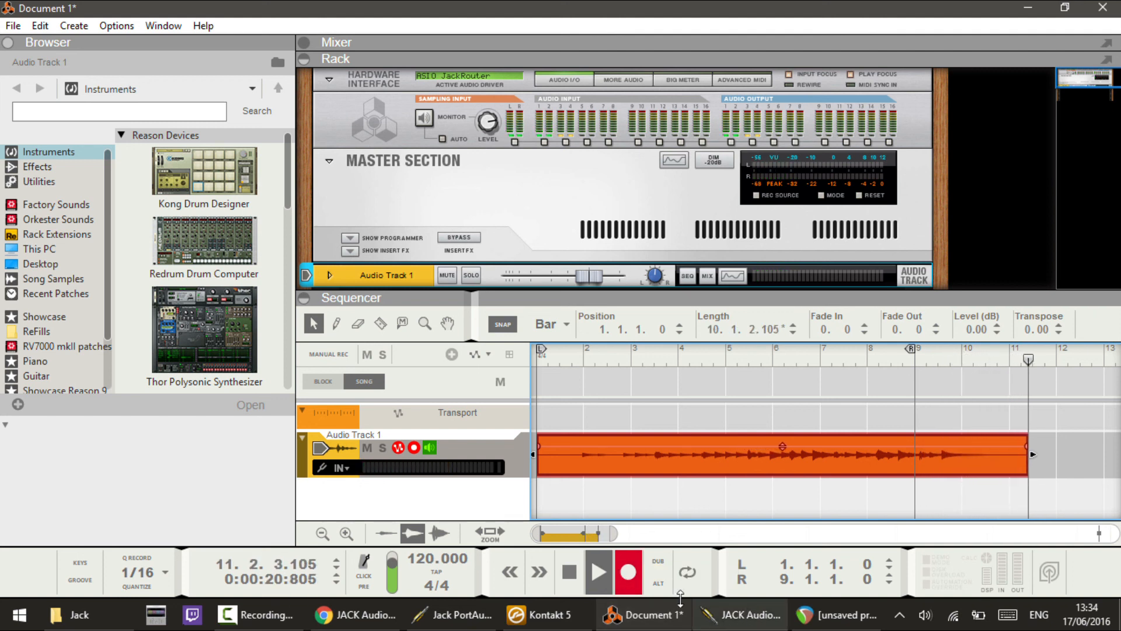
click(537, 613)
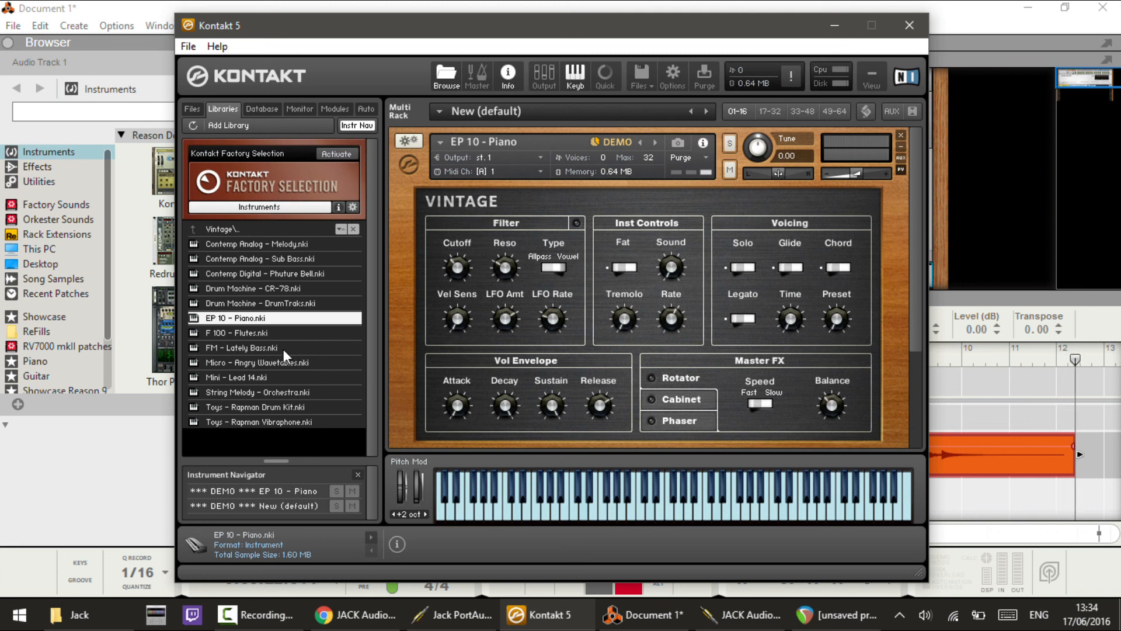
Load Toys - Rapman Vibraphone.nki in Kontakt, then return to JACK's Connections window
click(271, 422)
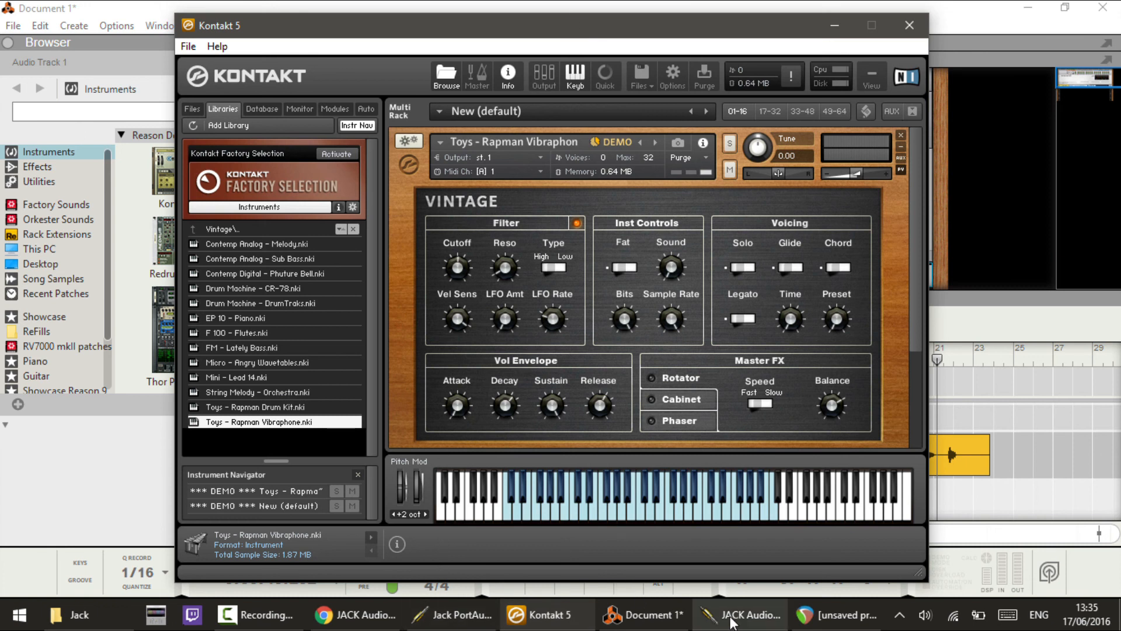
click(741, 615)
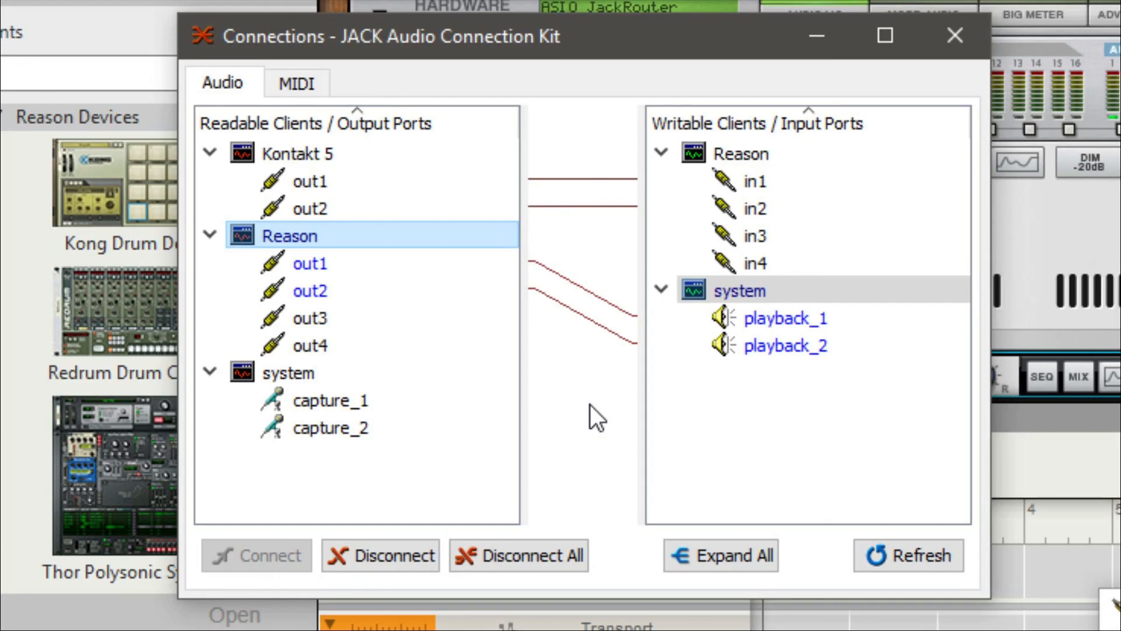